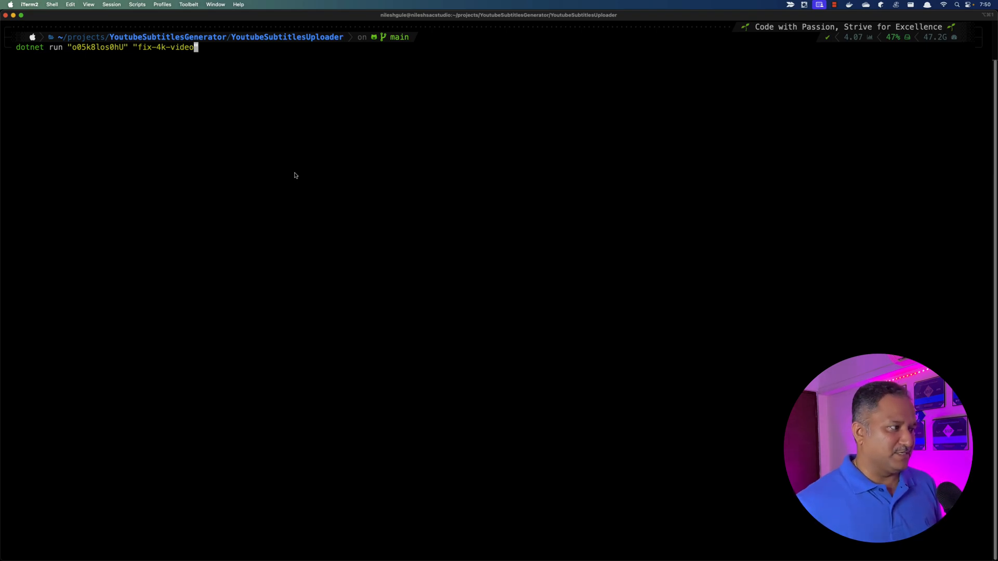
mouse_move(203, 112)
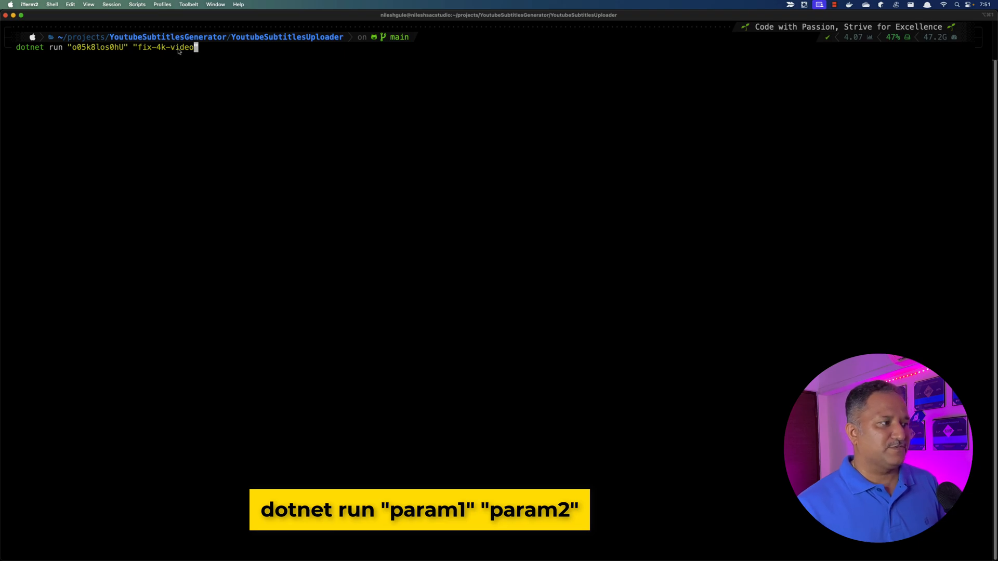
Step: Replace the dotnet run second argument fix-4k-video with multi-syle-video
double_click(166, 47)
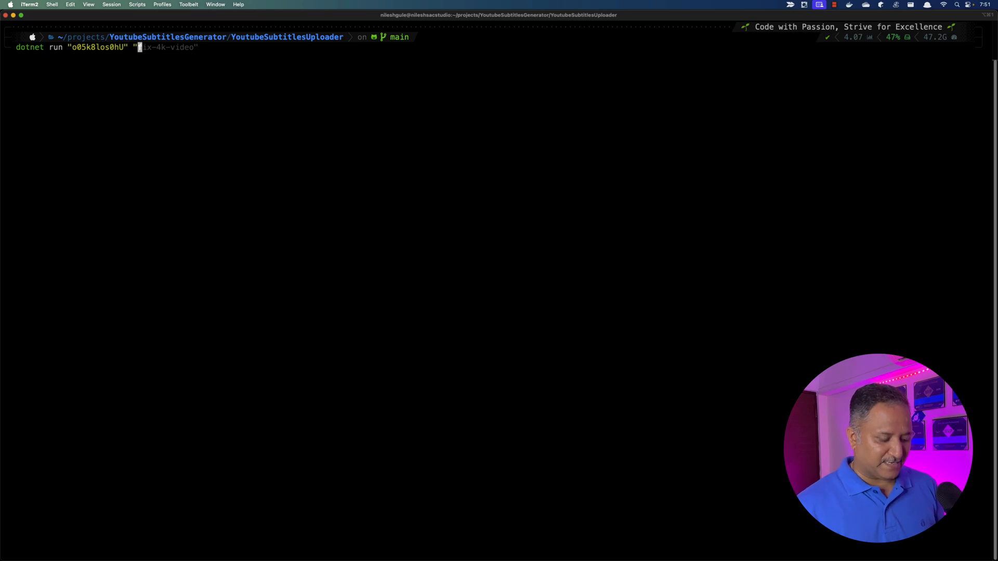
text(mul)
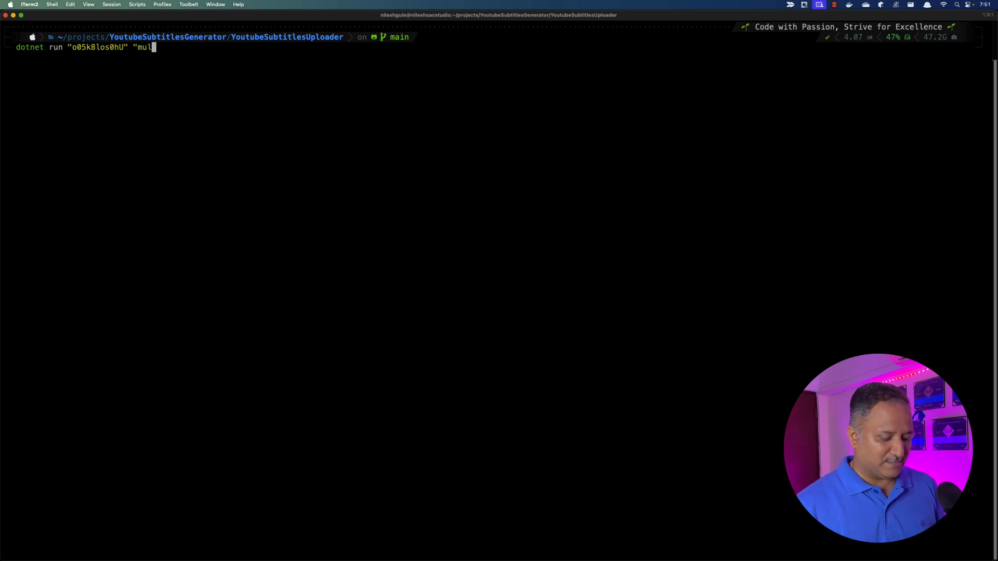
text(ti-)
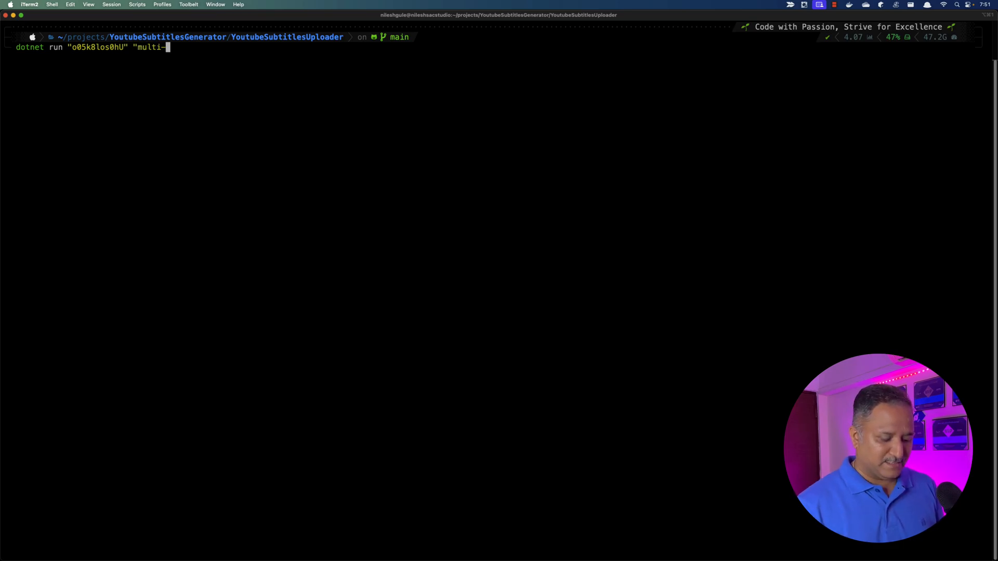
text(y)
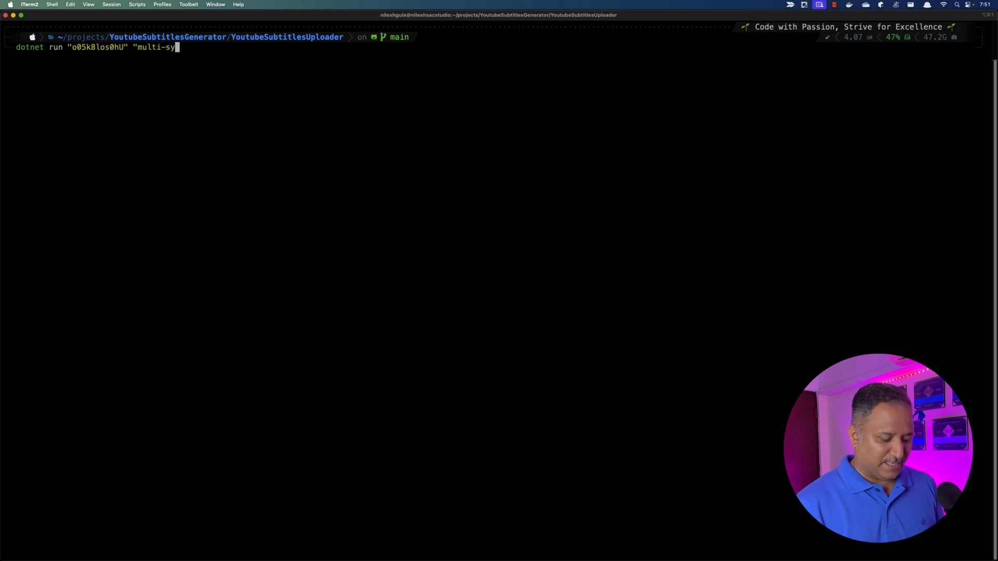
text(le-vide)
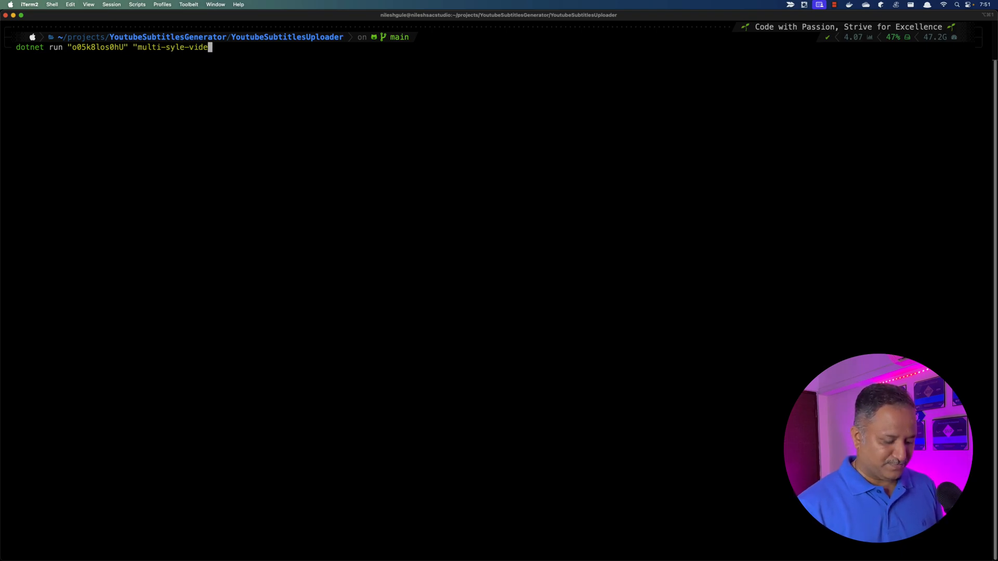
text(o")
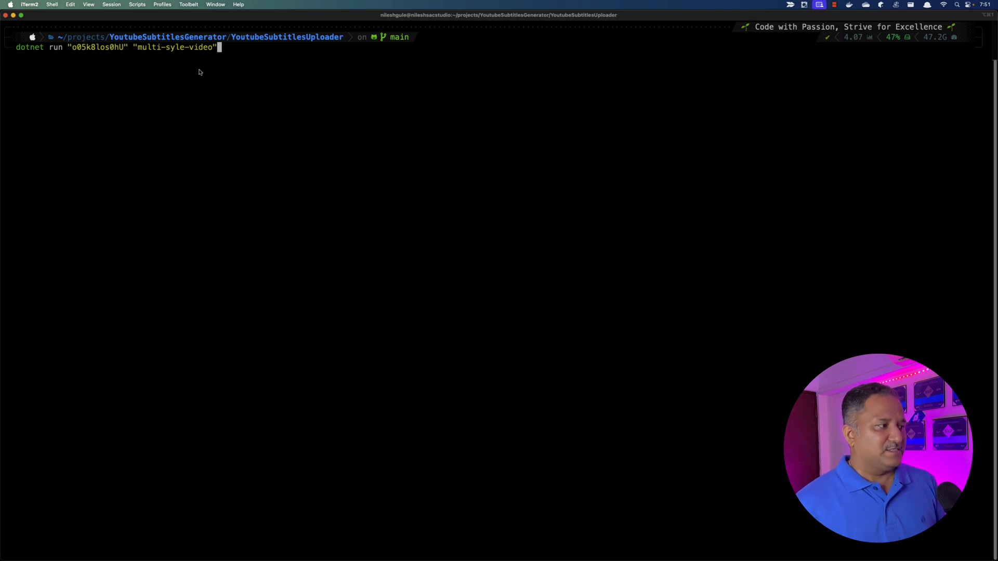
double_click(97, 47)
text([D[D)
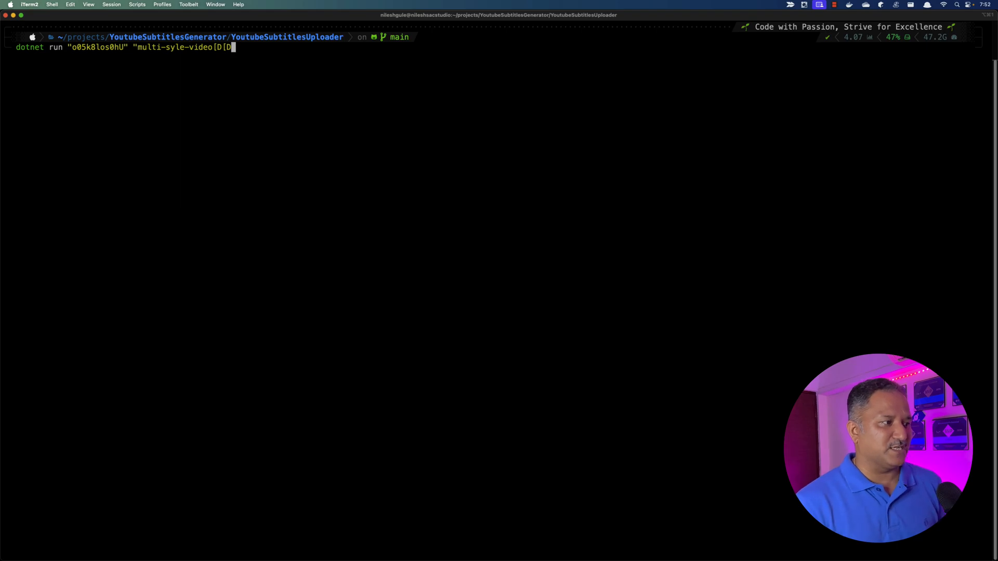
key(Backspace)
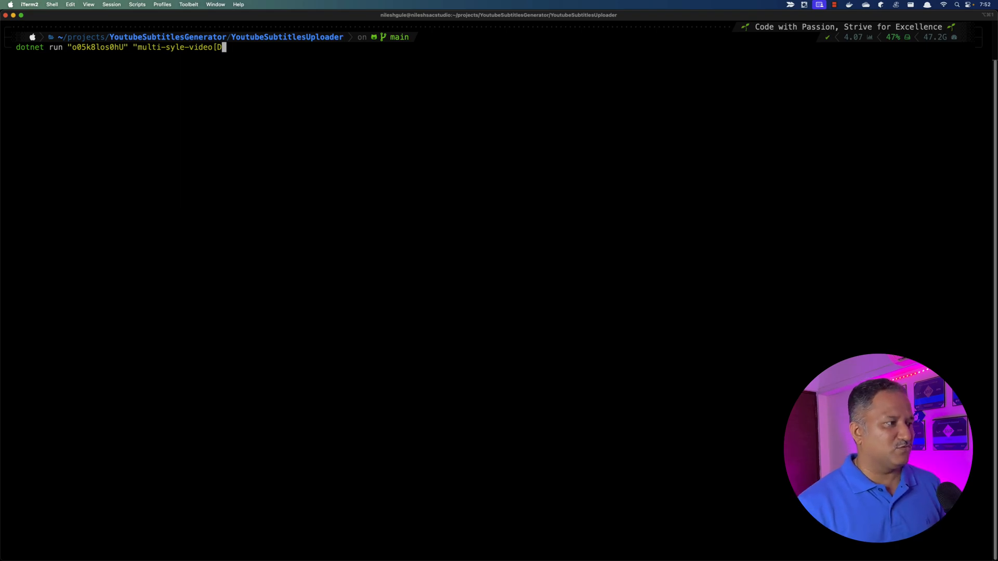
key(backspace)
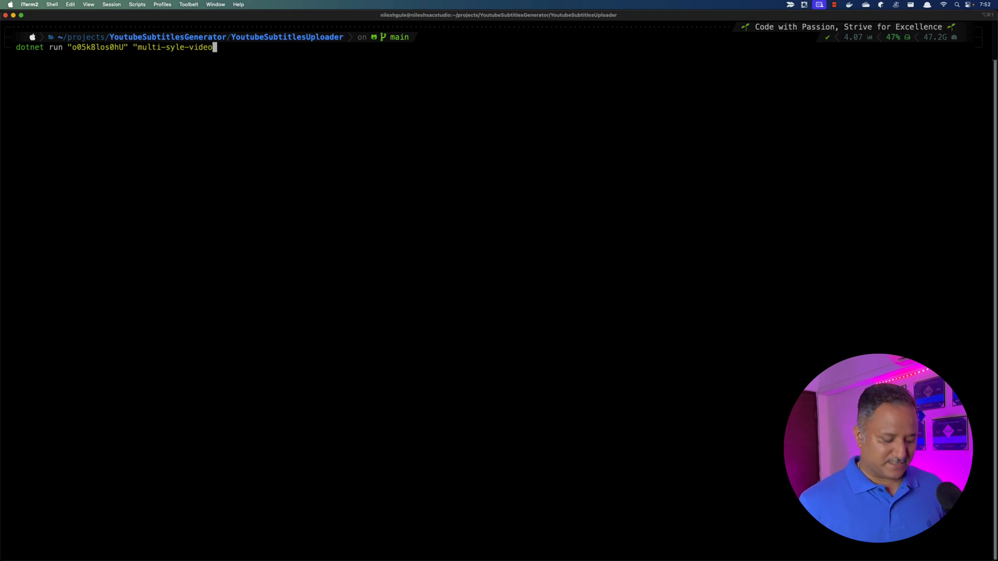
key(cmd+tab)
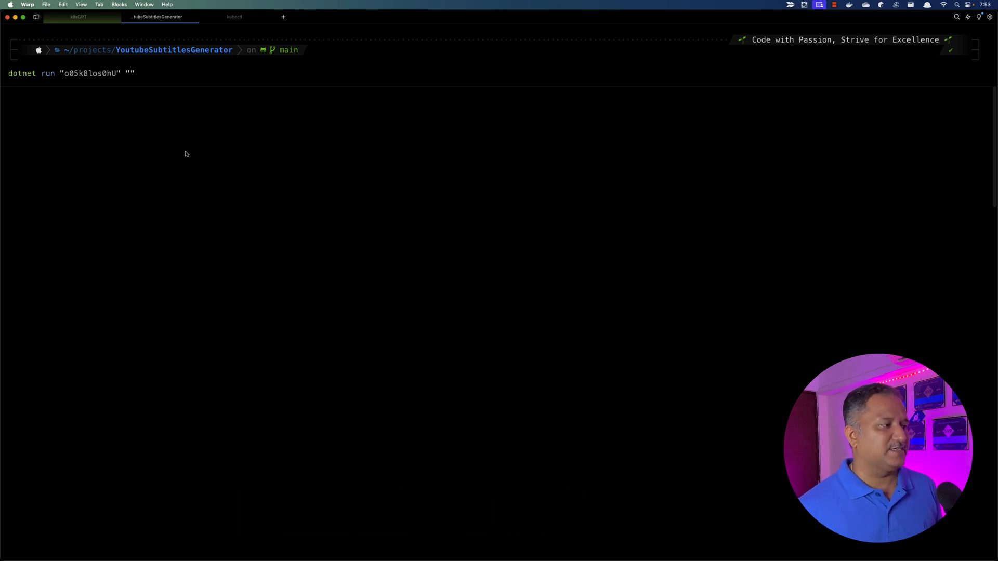
Step: Enter multiple-diiferent as the second argument of the dotnet run command
text(m)
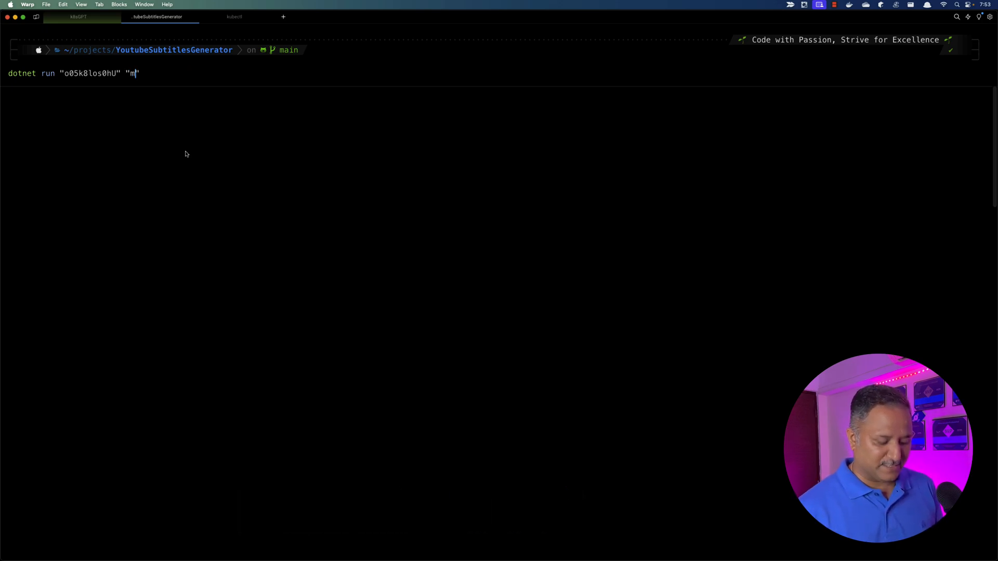
text(ultip)
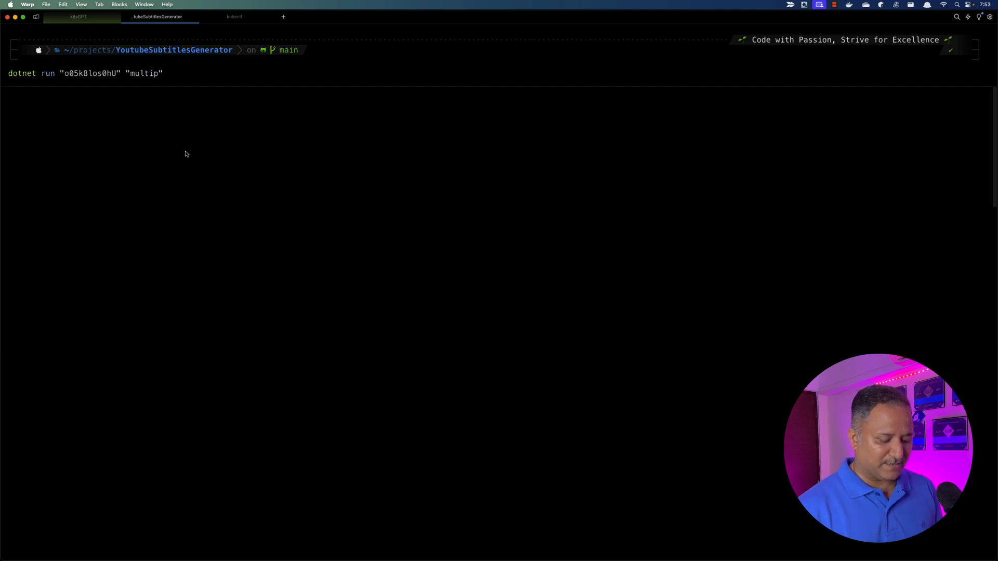
text(le-diif)
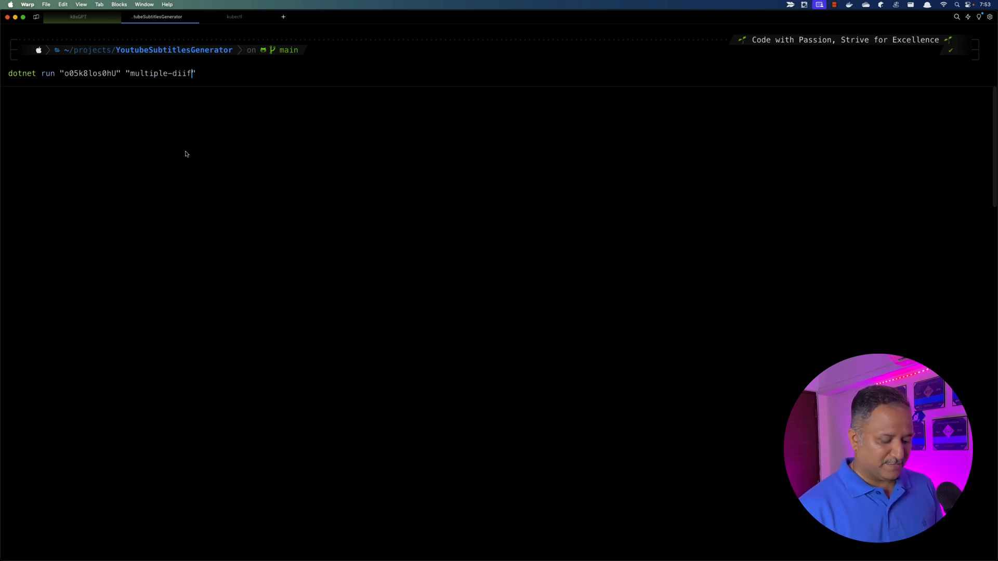
text(erent)
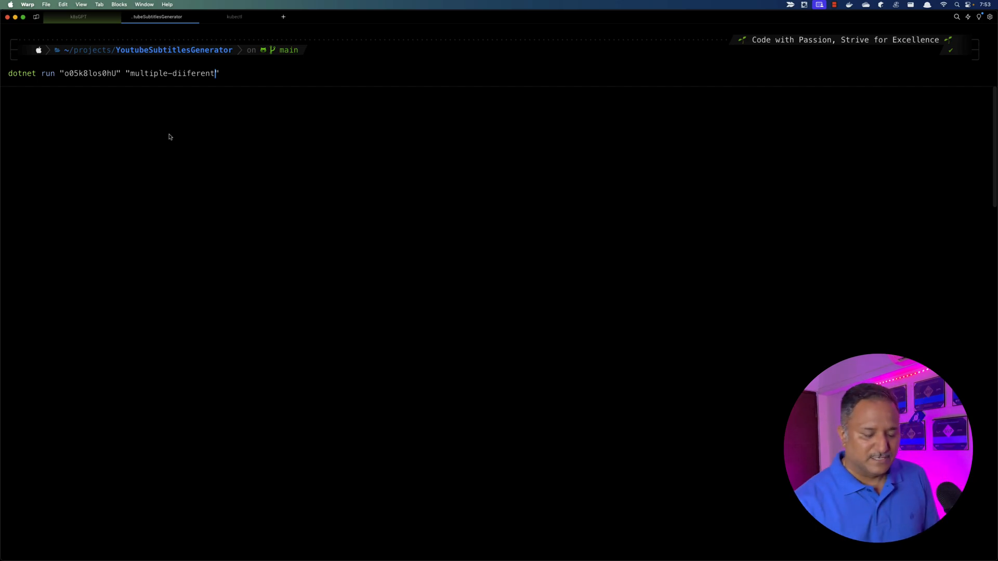
Step: Replace the first argument o05k8los0hU with nilesh-test
double_click(89, 73)
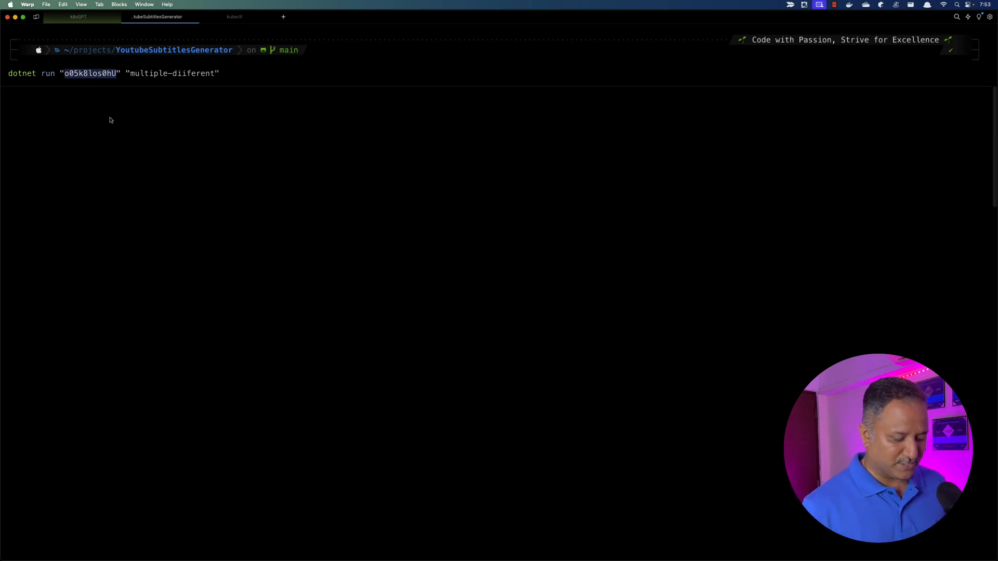
text(nile)
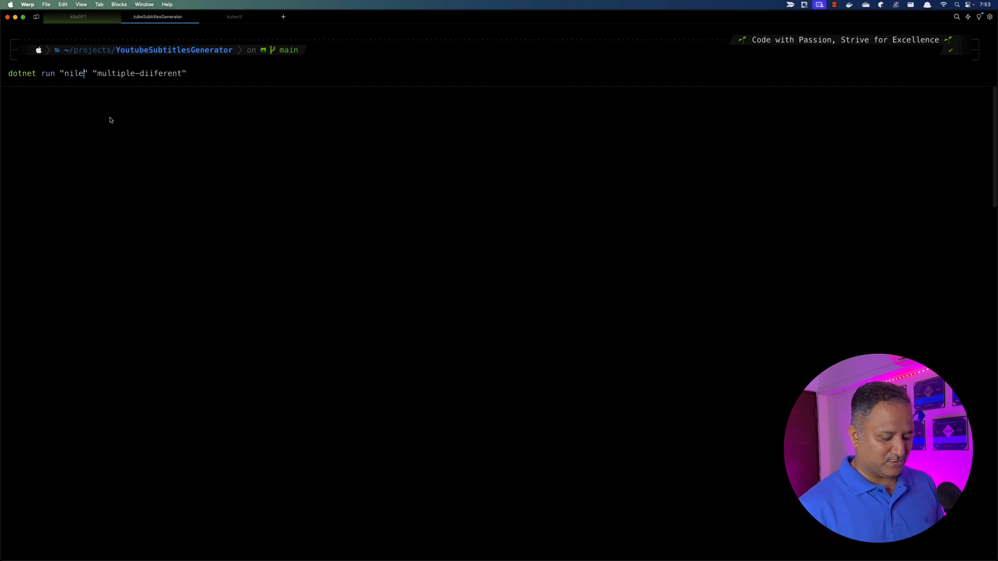
text(sh-test)
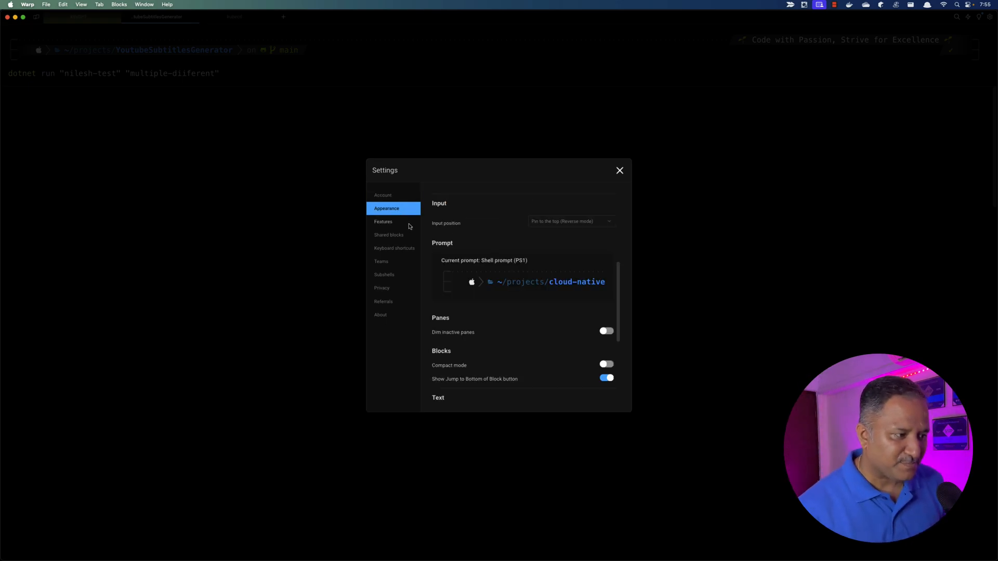
mouse_move(508, 227)
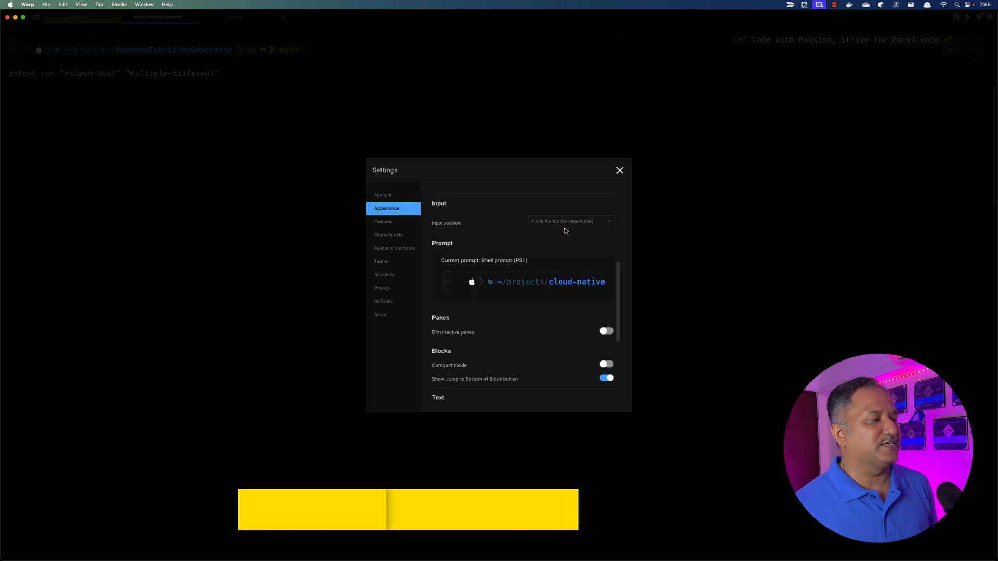
Step: Review the Input position options in Appearance settings, keep Pin to the top, and close Settings
click(571, 221)
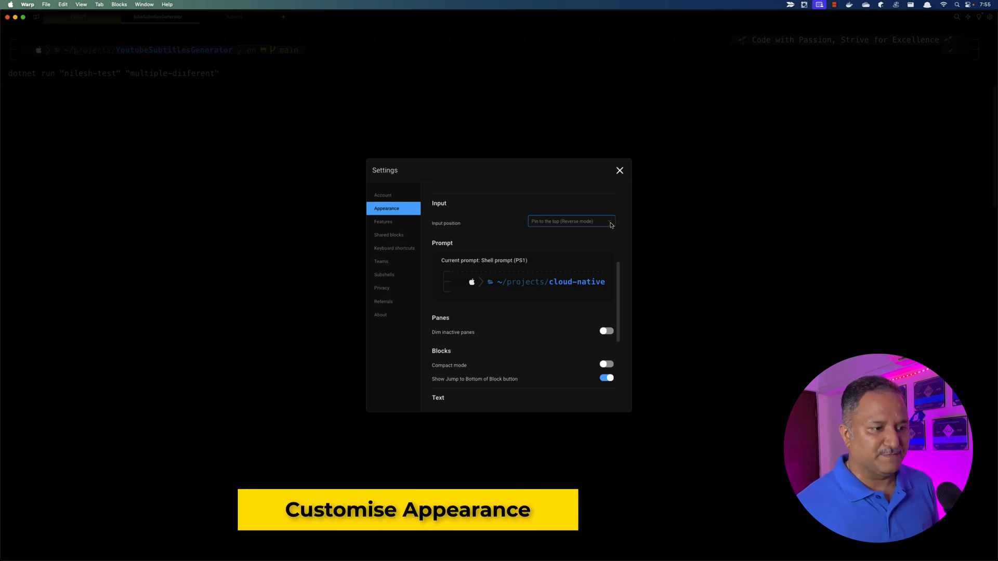
click(569, 221)
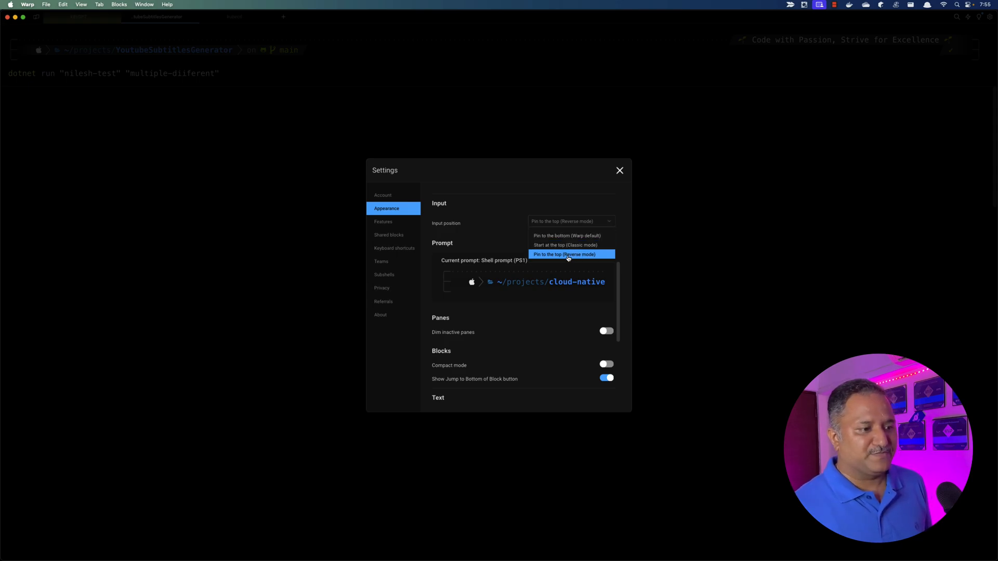
mouse_move(591, 261)
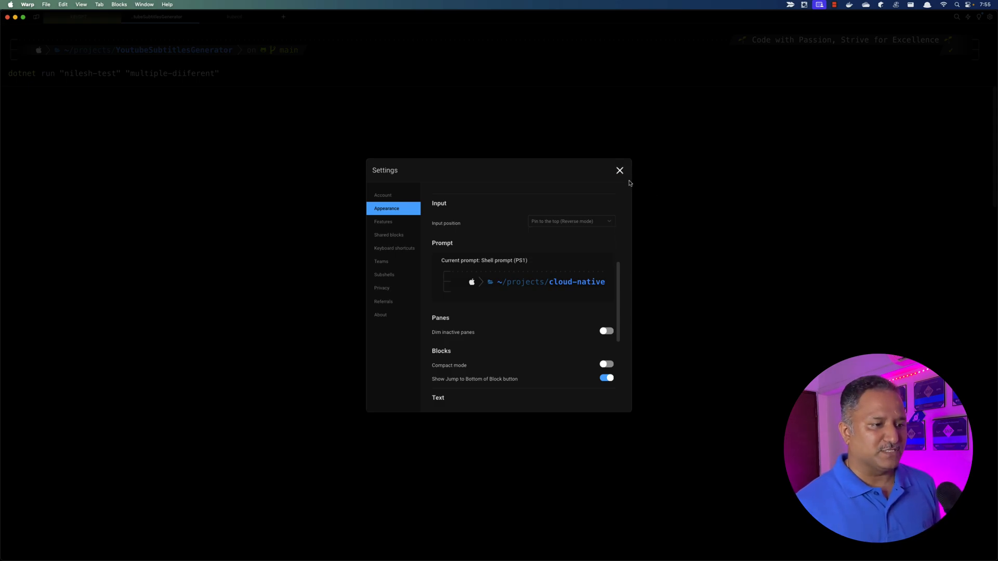
click(618, 170)
text(ls)
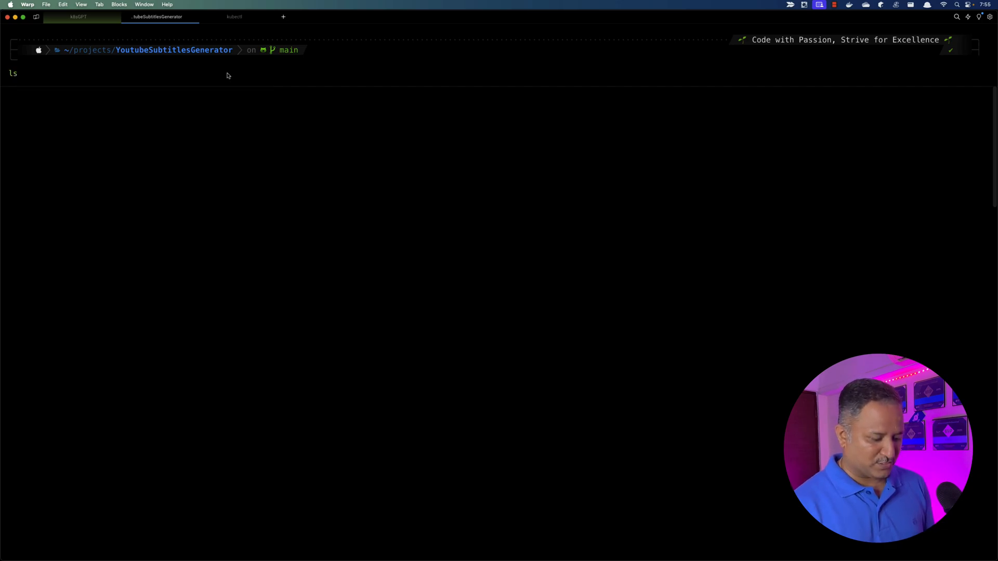
Step: Run ls on the project, then enter ls -Al --sd at the prompt
key(Return)
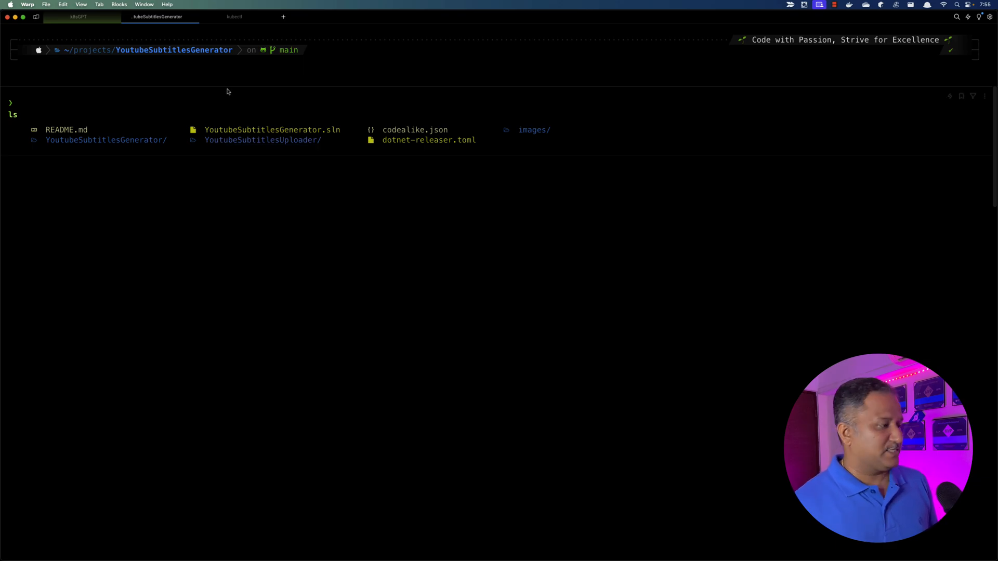
mouse_move(50, 83)
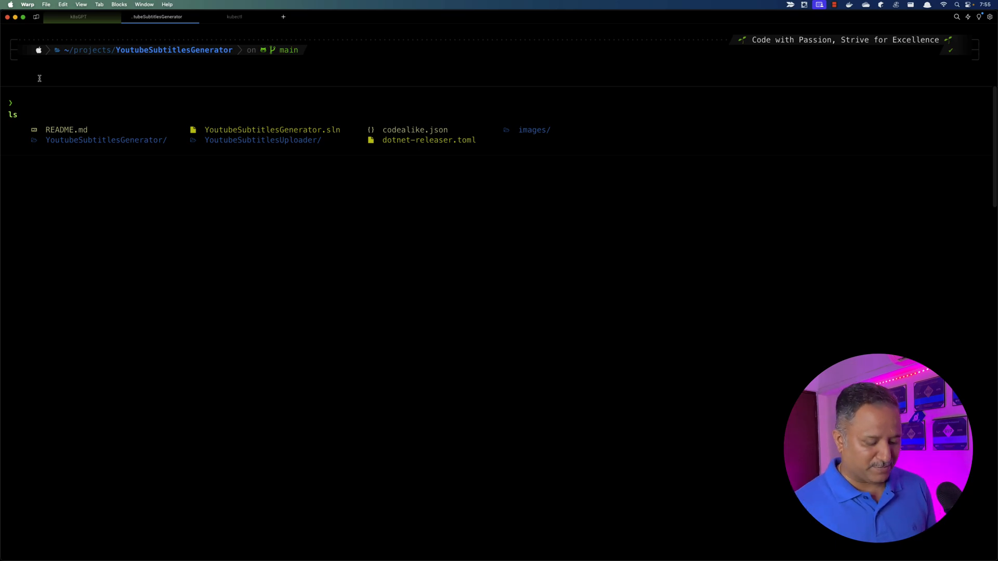
text(ls -Al --sd)
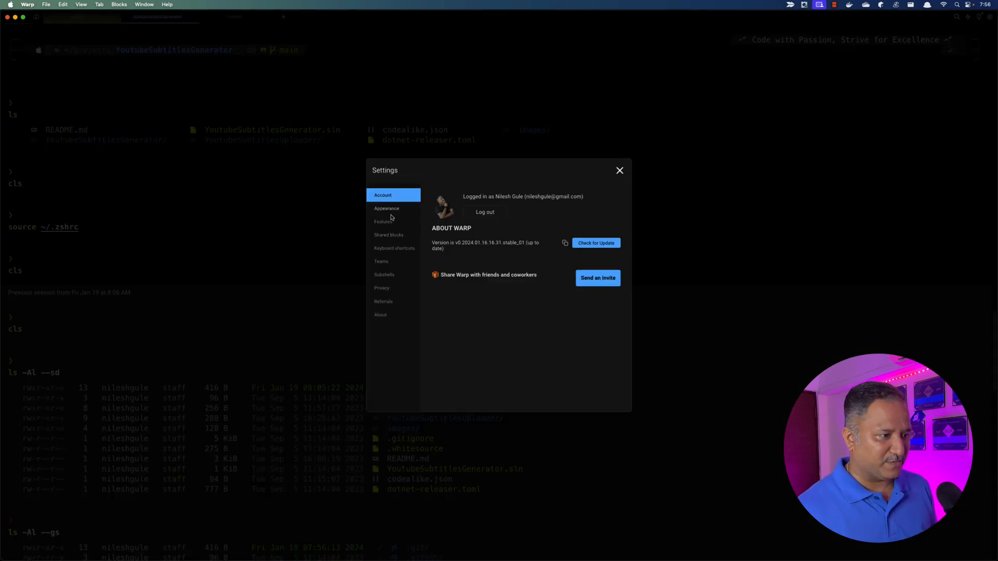
Step: Set Input position to Start at the top (Classic mode) in Appearance settings and close Settings
click(387, 208)
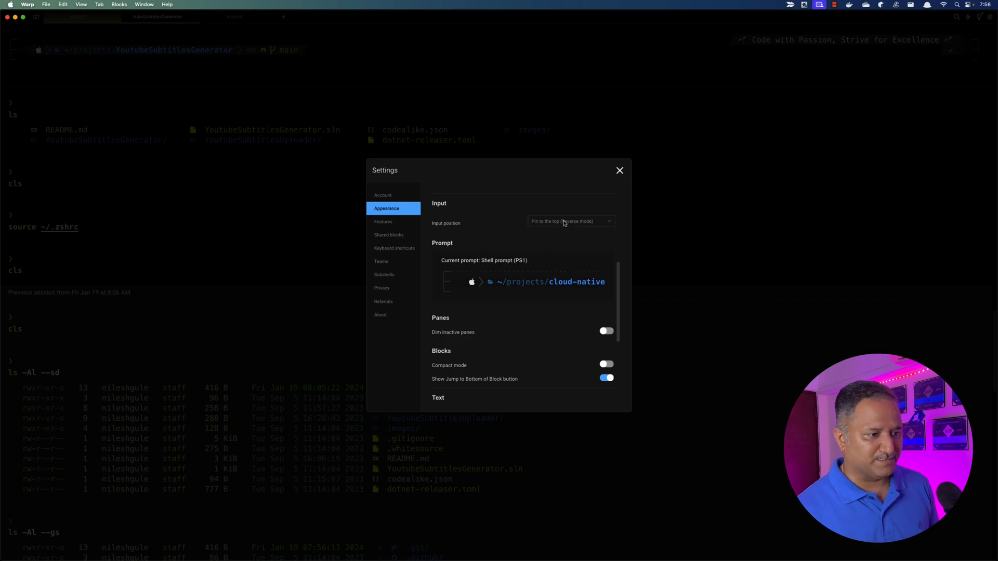
click(570, 221)
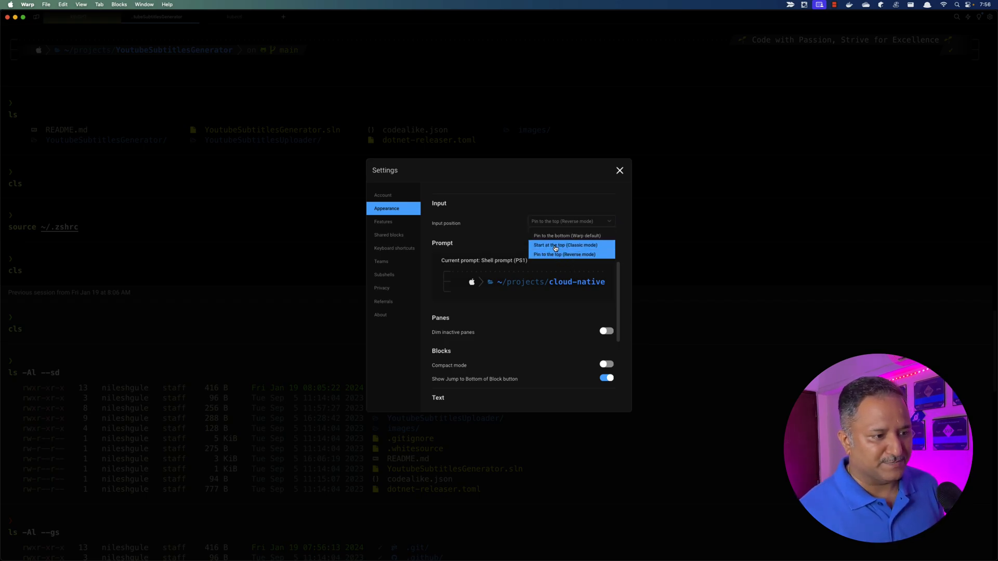
click(562, 245)
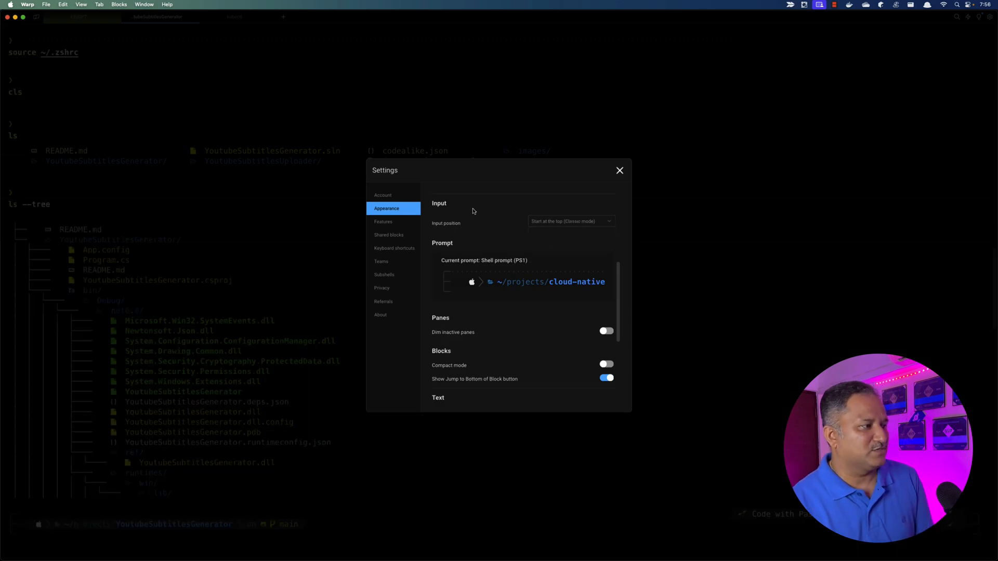
click(619, 169)
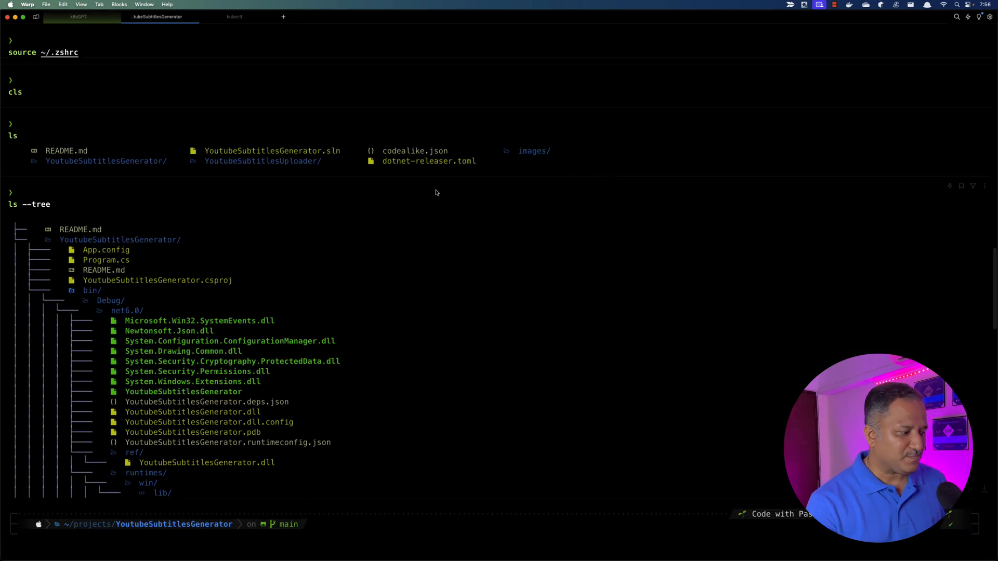
Step: Clear the terminal with cls
text(cls)
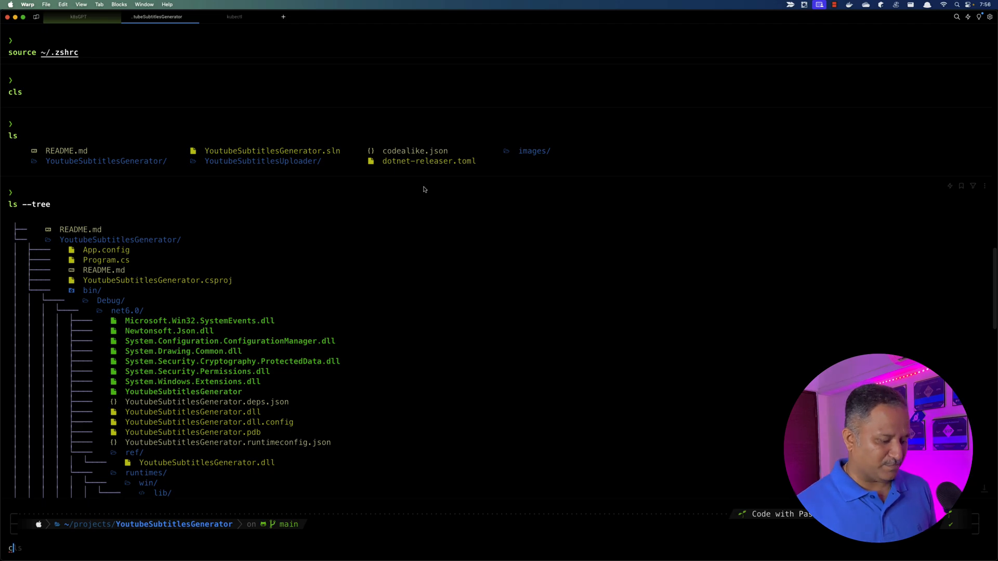
key(enter)
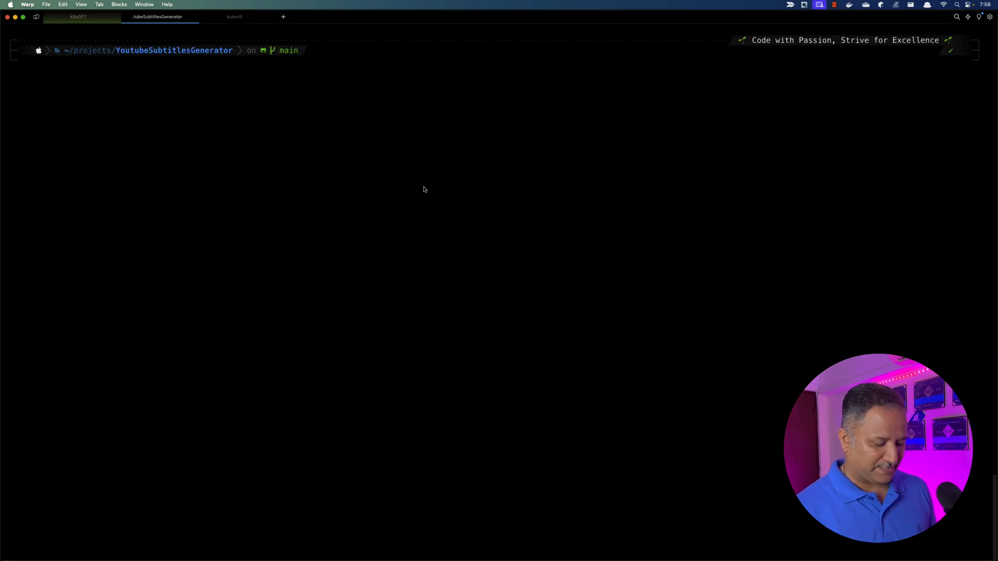
Step: Enter ls, then set Input position to Pin to the bottom (Warp default) and close Settings
text(ls)
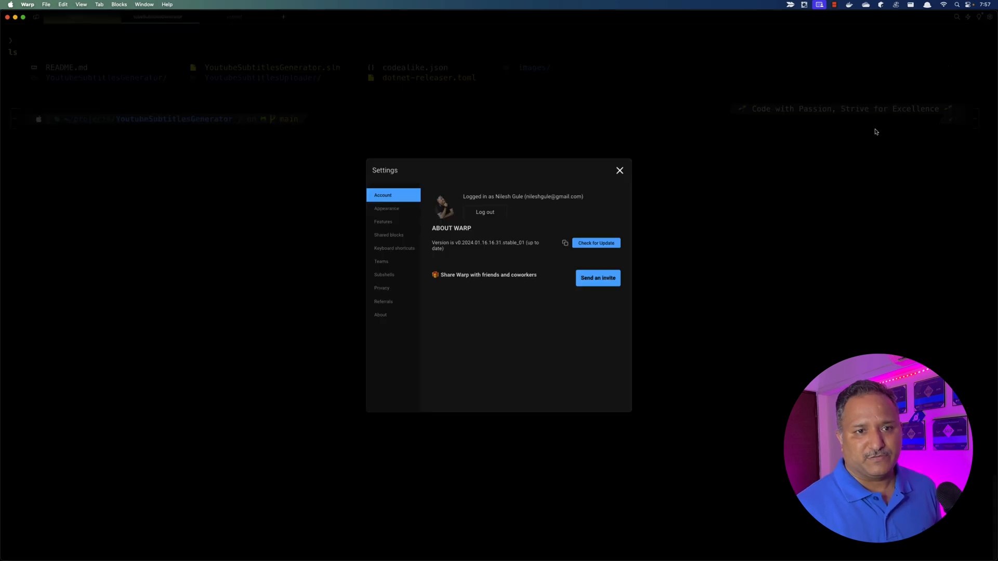
click(387, 208)
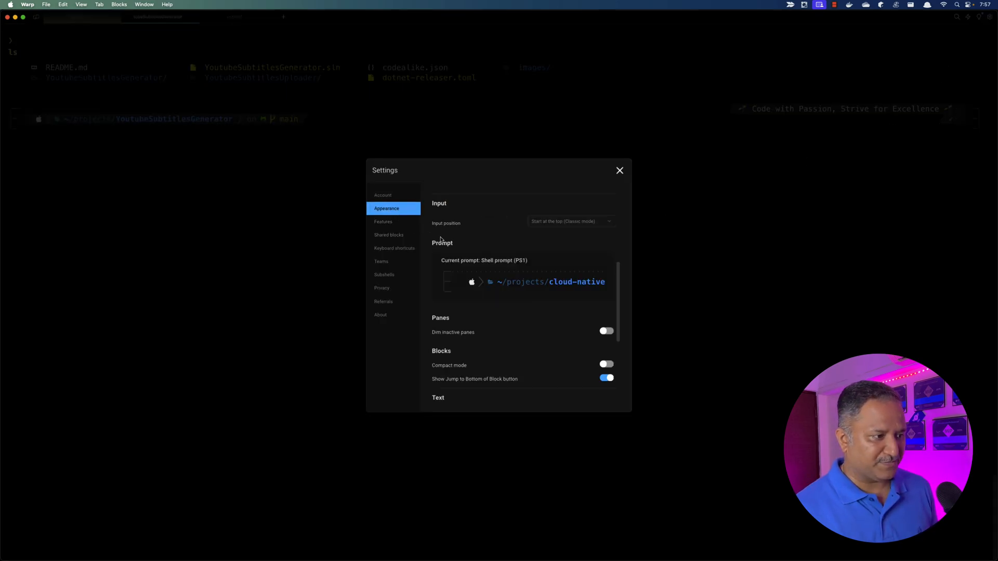
click(570, 222)
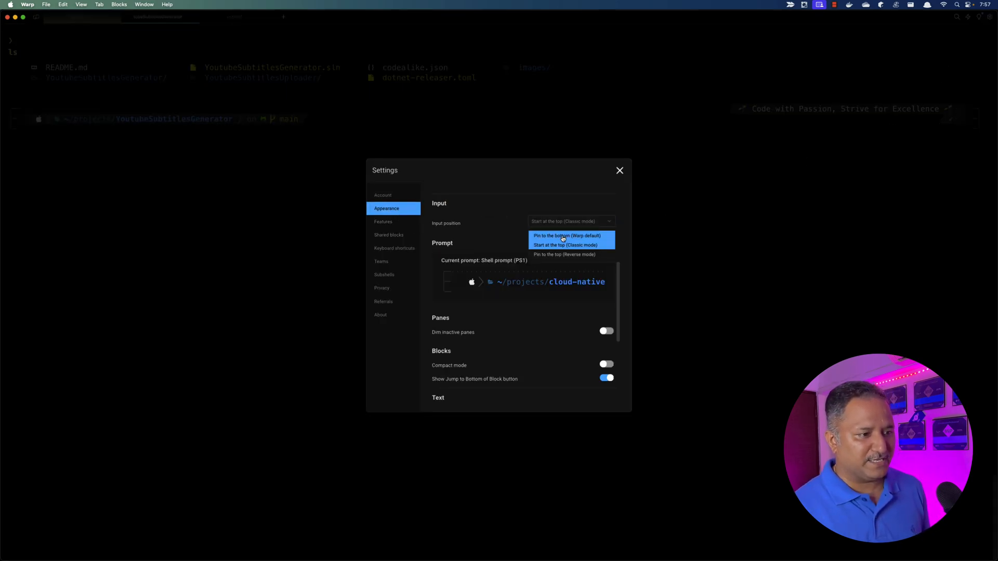
click(562, 236)
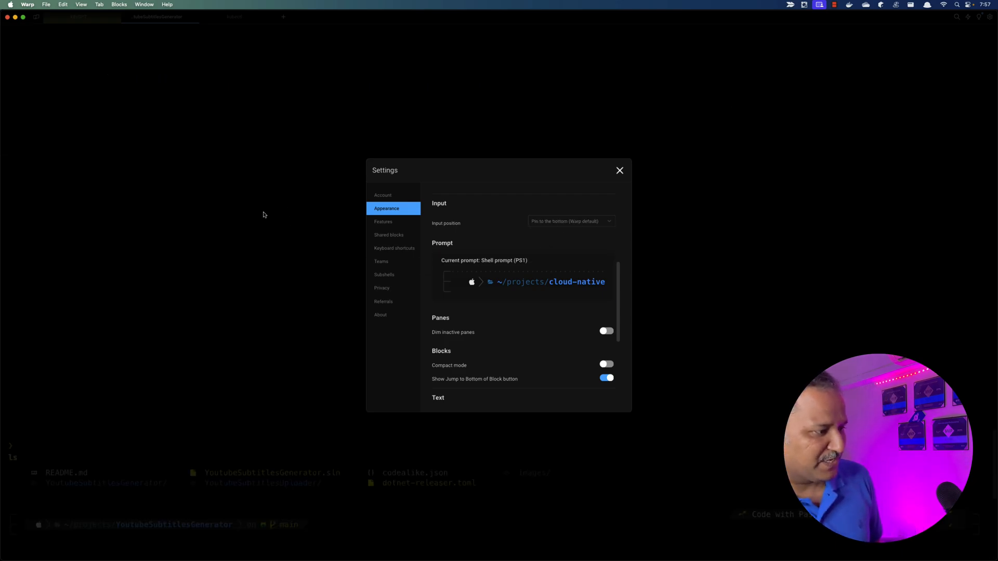
click(618, 169)
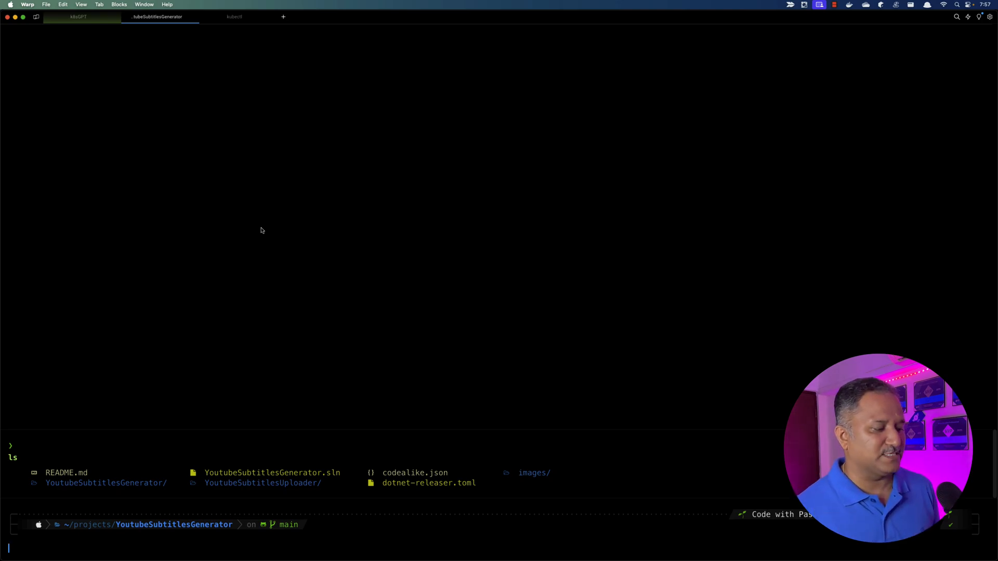
mouse_move(925, 78)
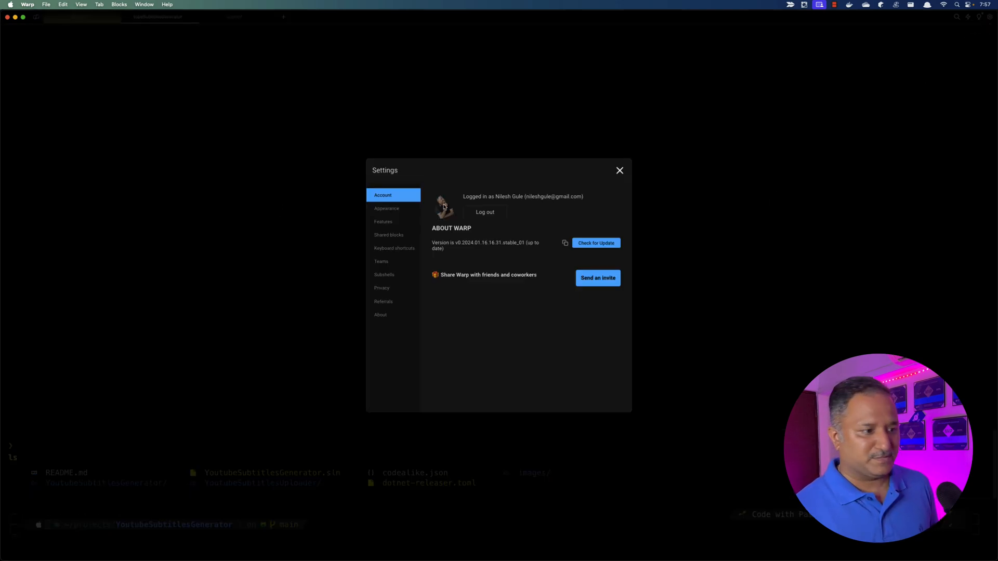
Step: Set Input position to Pin to the top (Reverse mode) in Appearance settings and close Settings
click(387, 207)
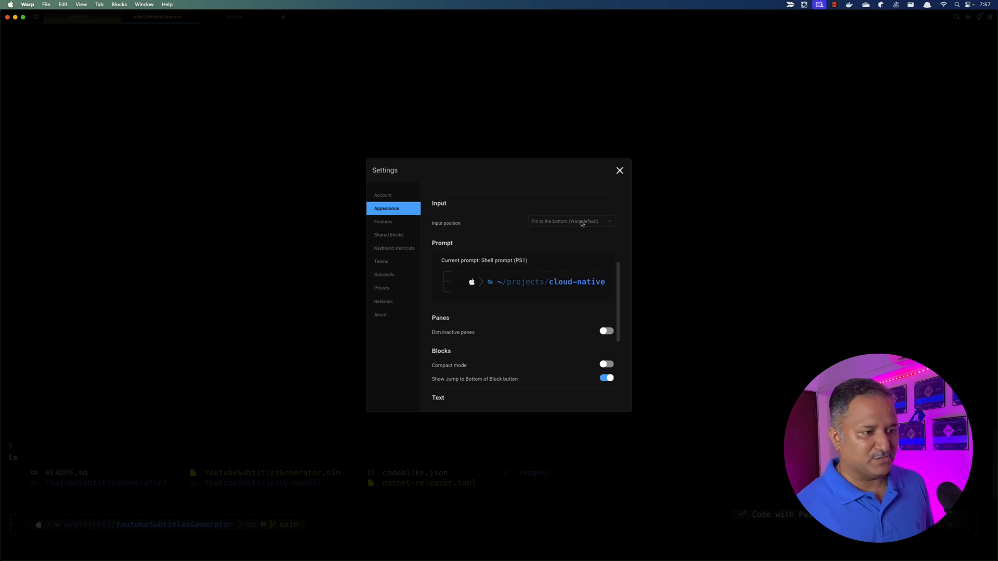
click(569, 223)
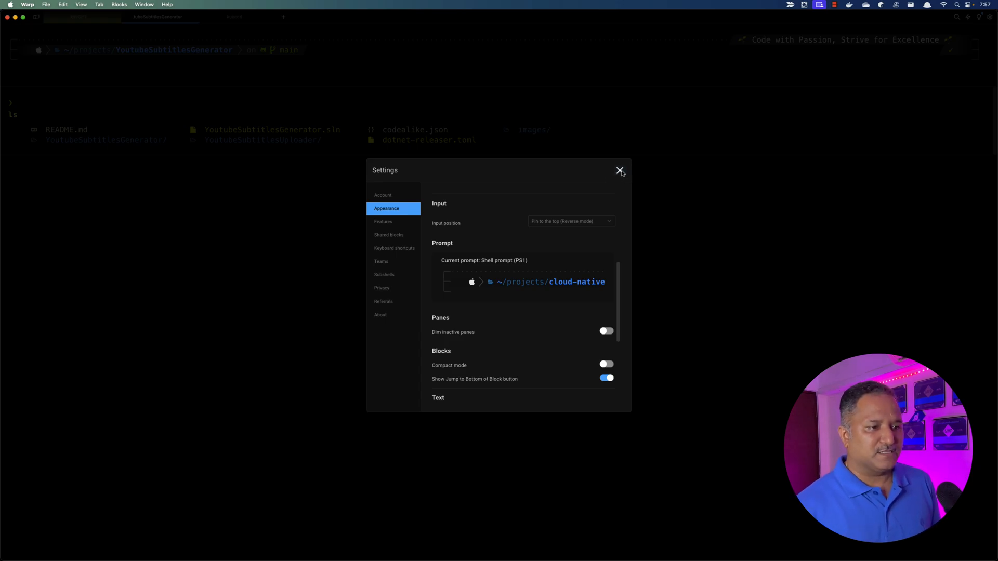
click(617, 171)
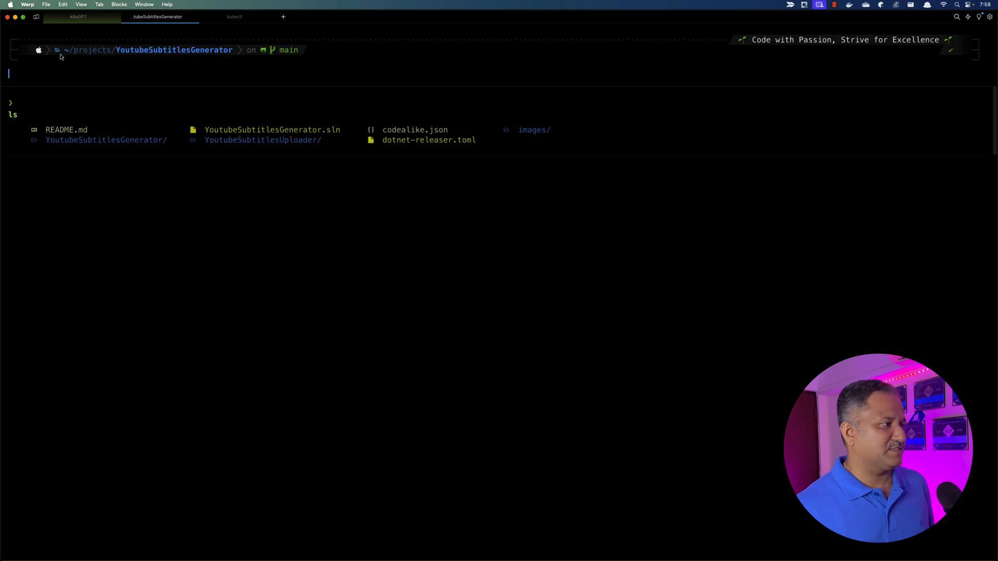
mouse_move(218, 57)
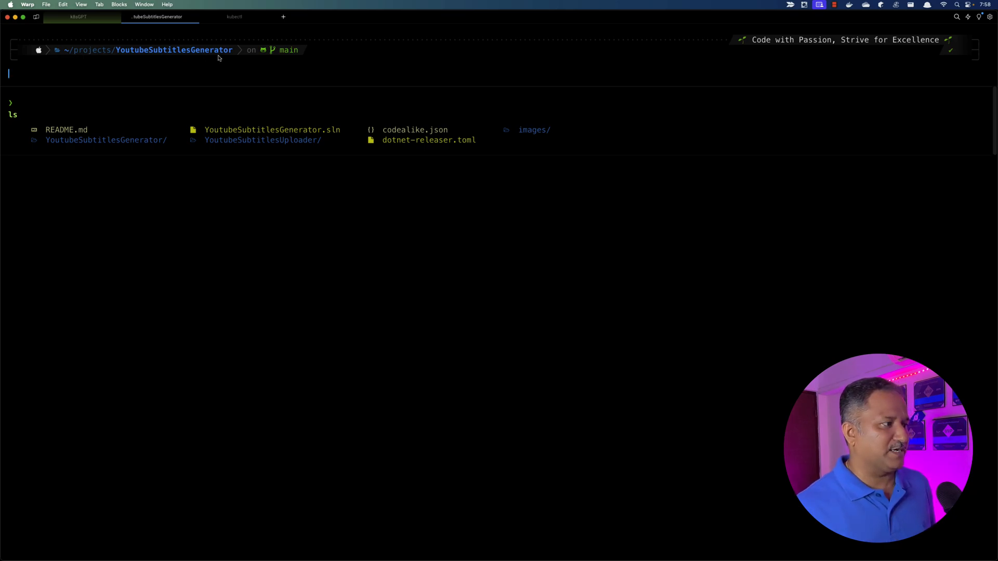
mouse_move(285, 46)
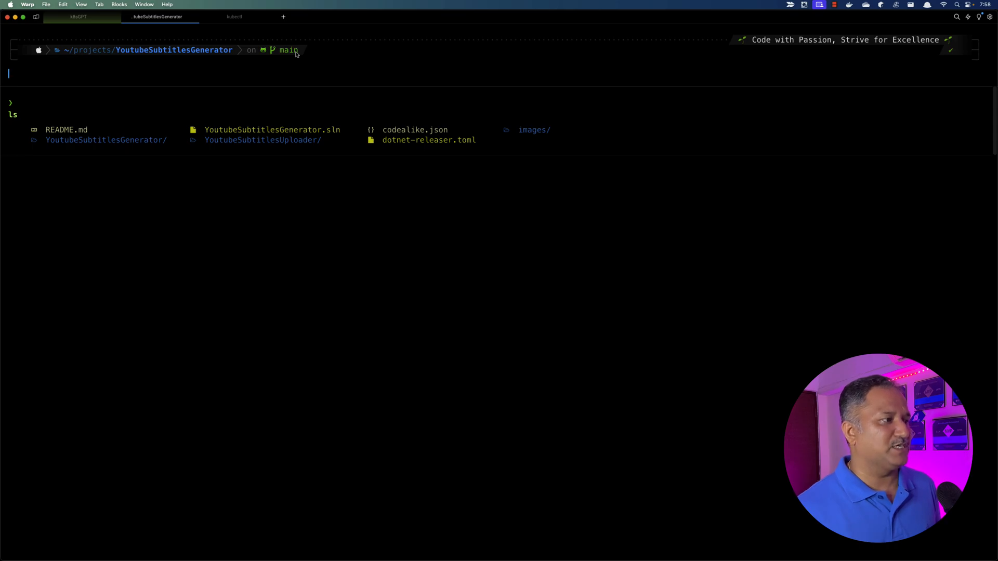
mouse_move(304, 57)
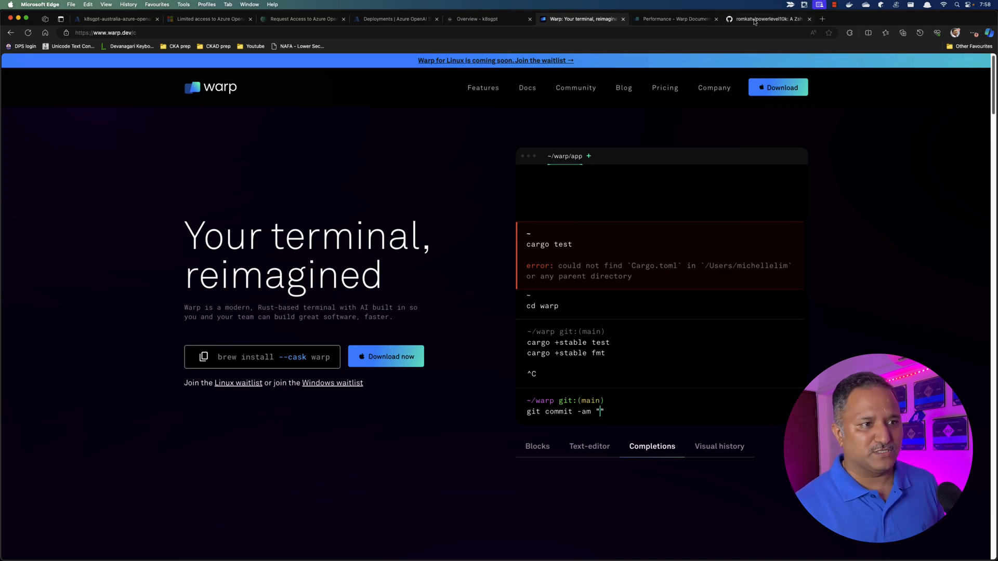
Step: Switch to the romkatv/powerlevel10k repository and scroll its README down to Getting started and Features
click(764, 19)
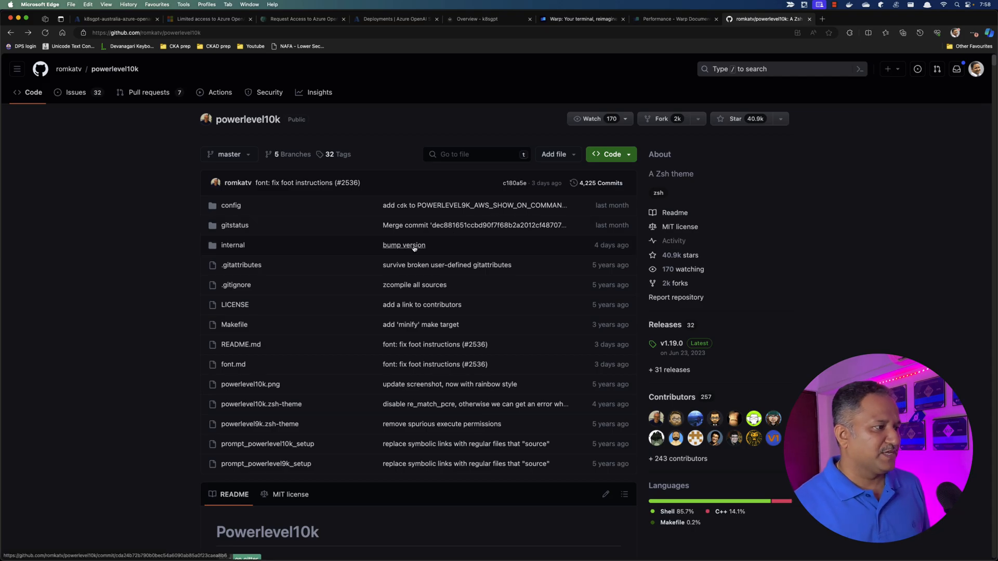
scroll(down, 3)
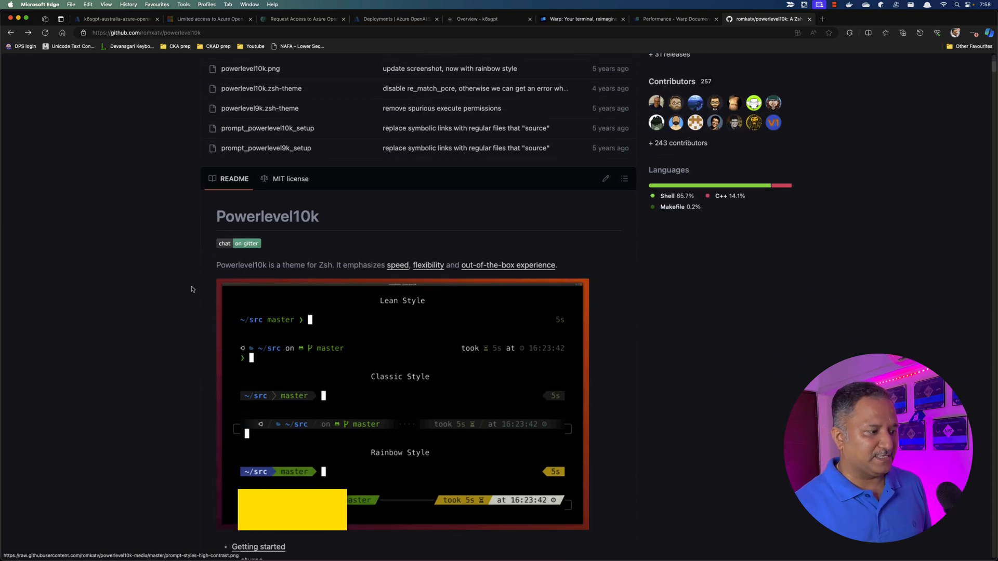
scroll(down, 3)
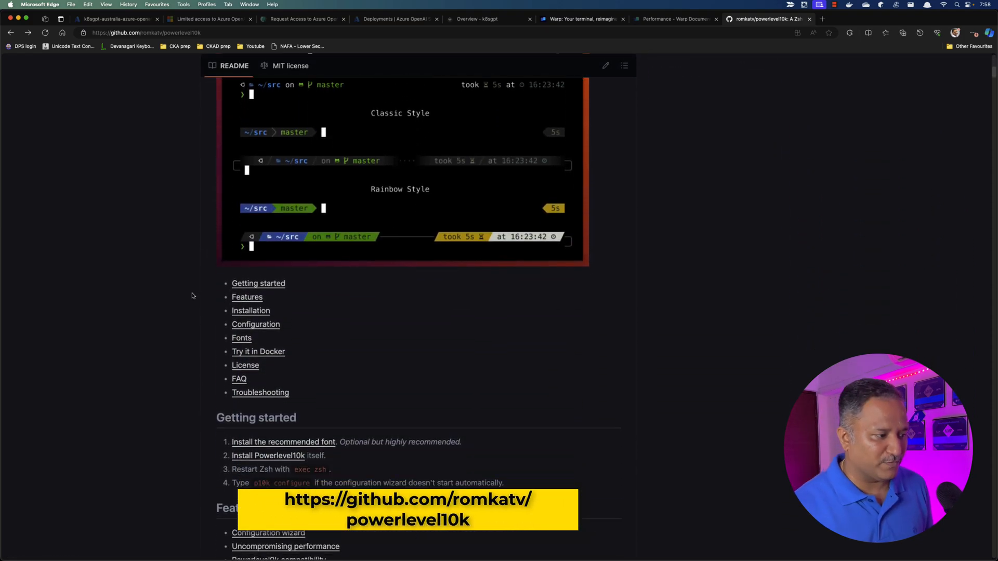
scroll(down, 3)
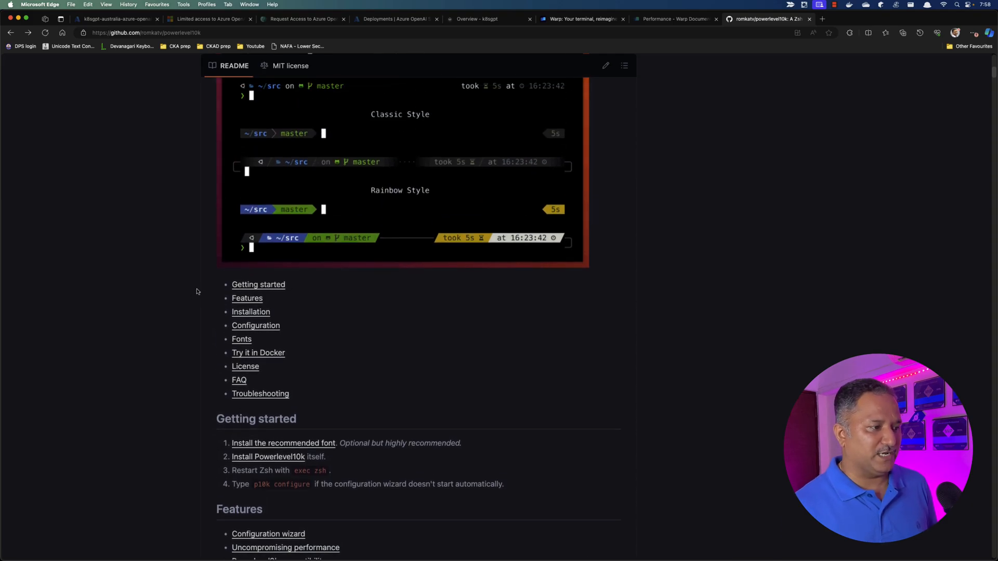
mouse_move(285, 227)
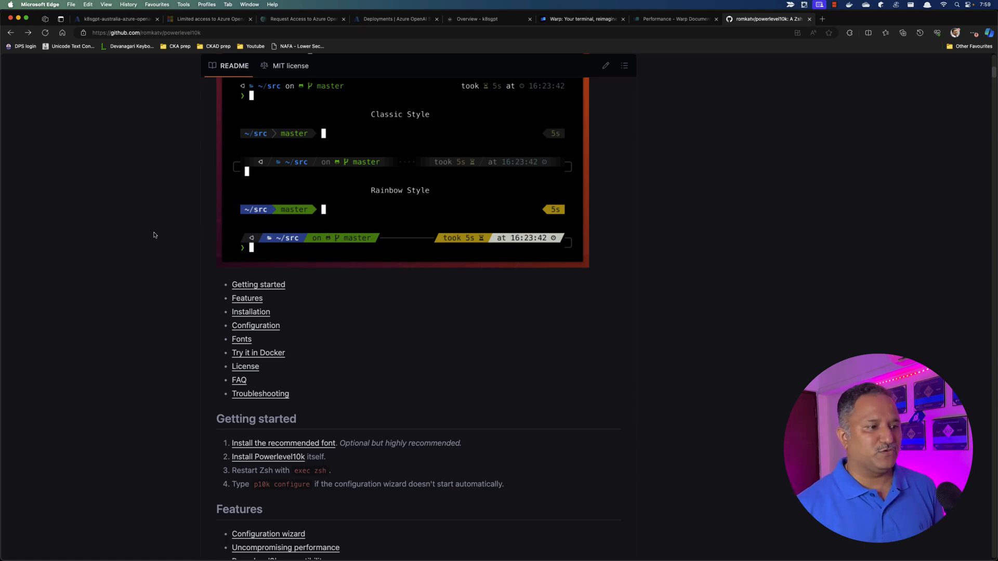
mouse_move(265, 278)
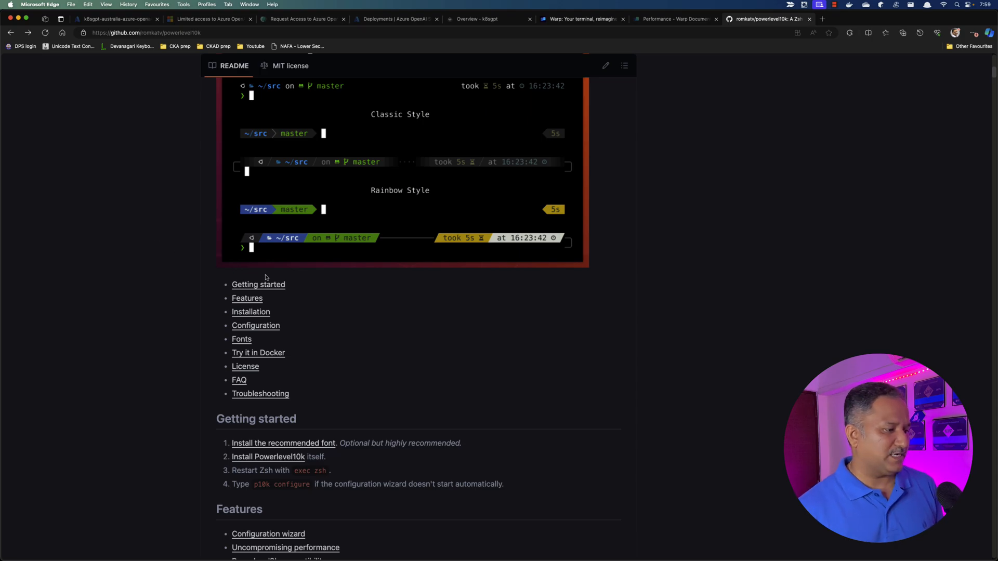
scroll(down, 3)
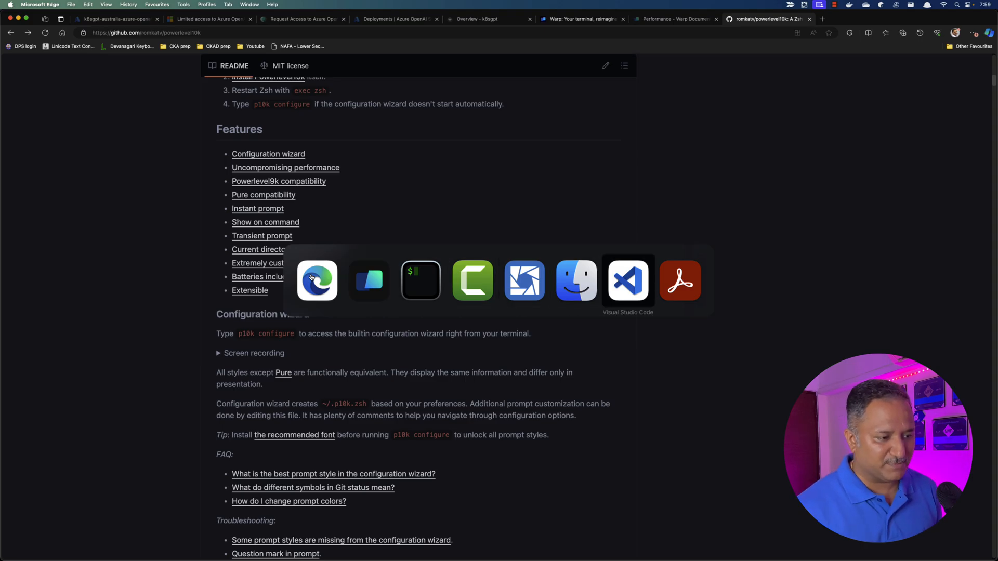
Step: View the POWERLEVEL9K_RIGHT_PROMPT_ELEMENTS list in .p10k.zsh in VS Code
click(627, 280)
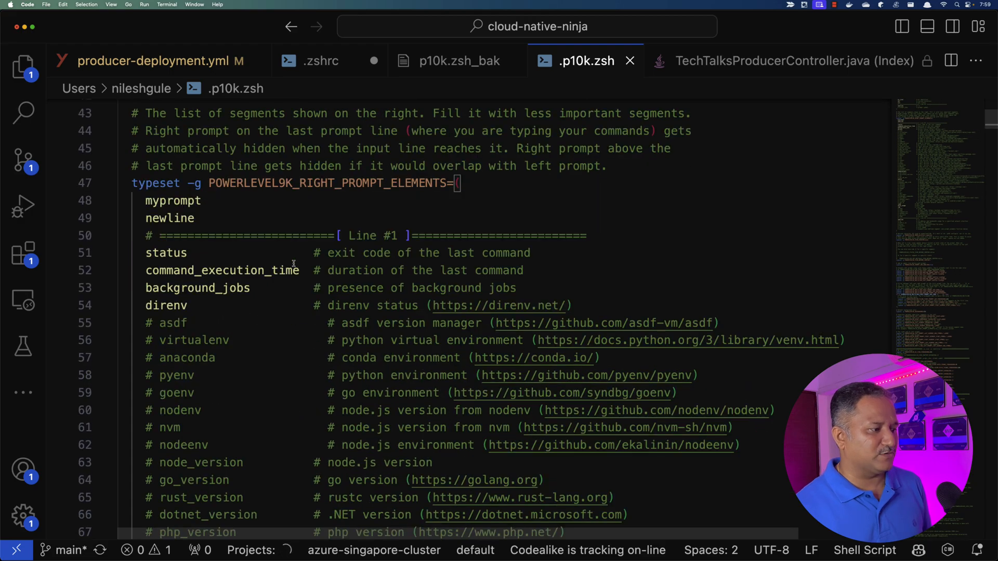
scroll(down, 3)
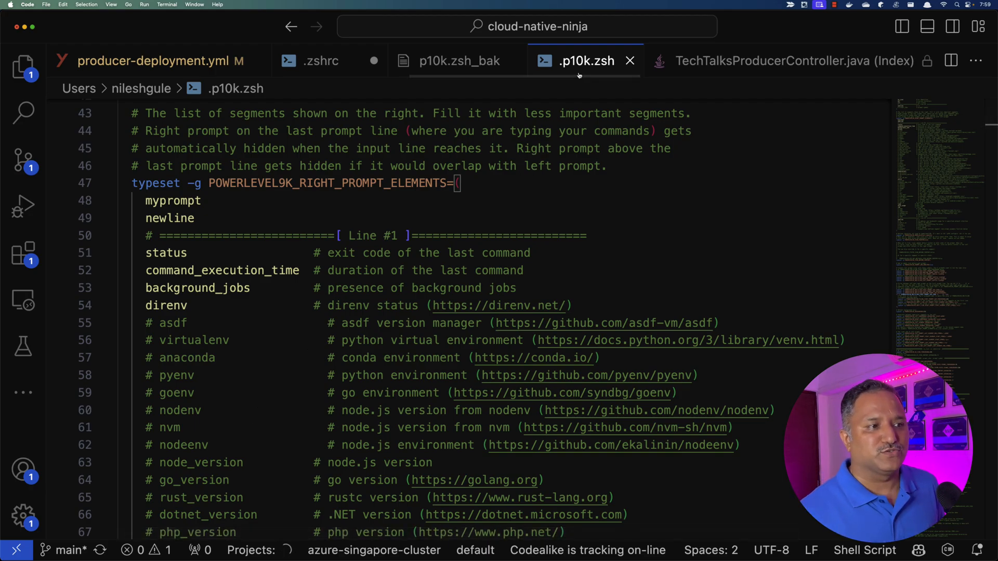
mouse_move(584, 60)
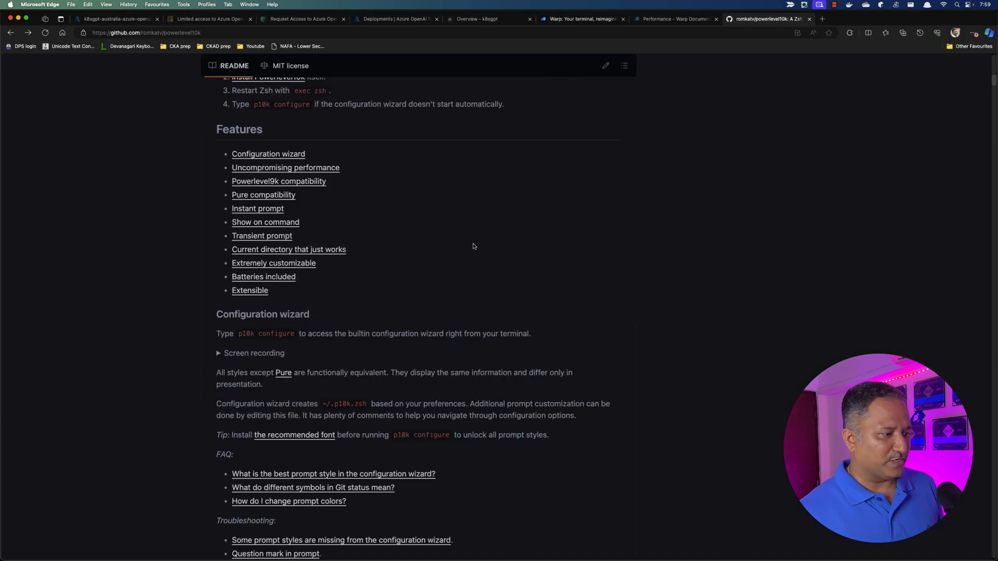
Step: Scroll the README to the Configuration wizard section, then return to .p10k.zsh in VS Code
scroll(down, 3)
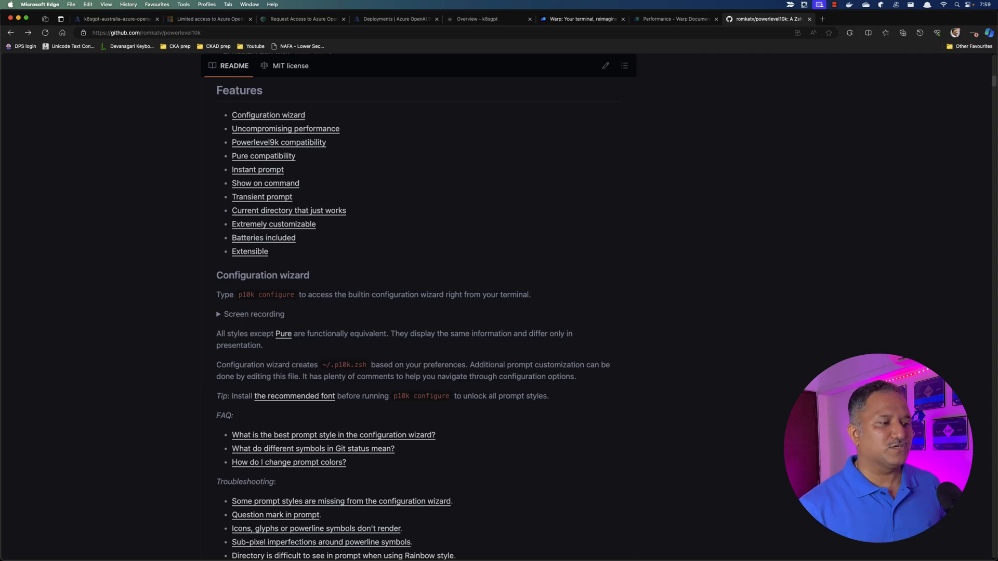
double_click(265, 294)
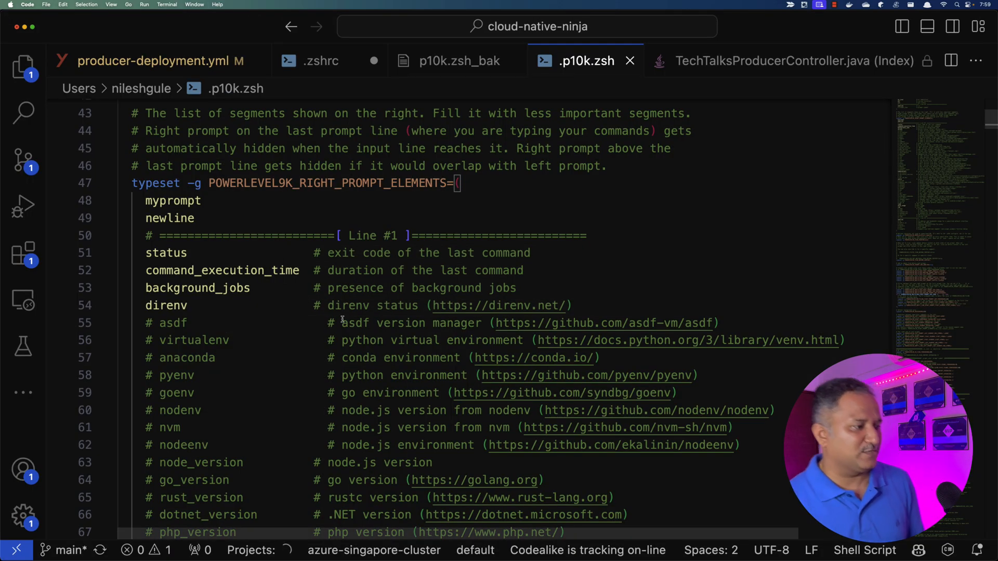
mouse_move(285, 336)
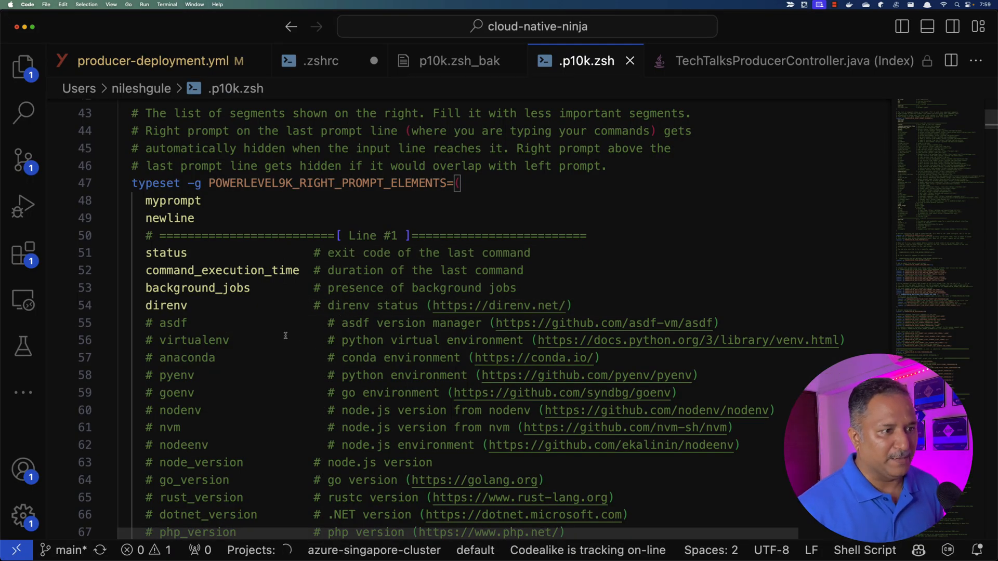
scroll(down, 3)
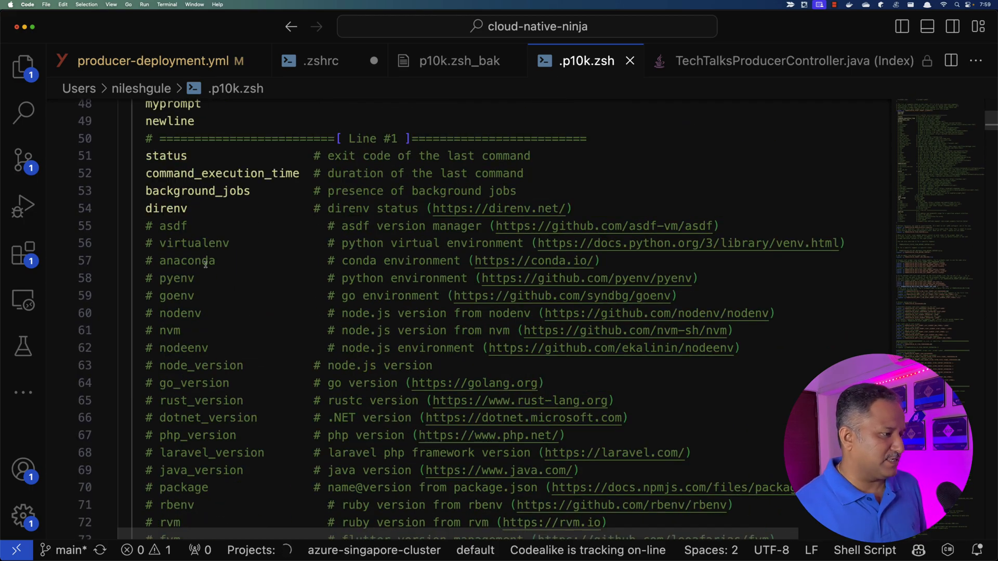
double_click(173, 279)
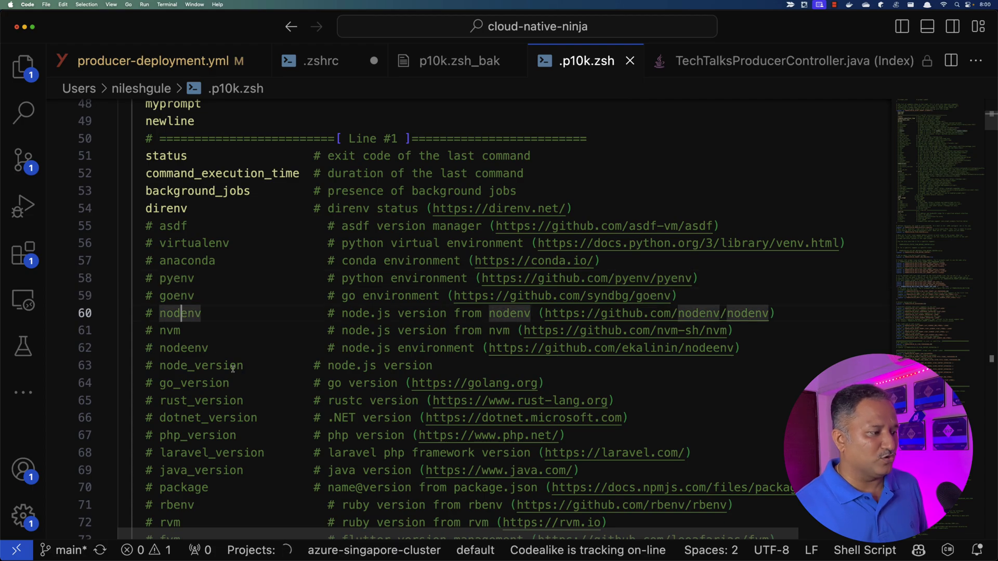
scroll(down, 3)
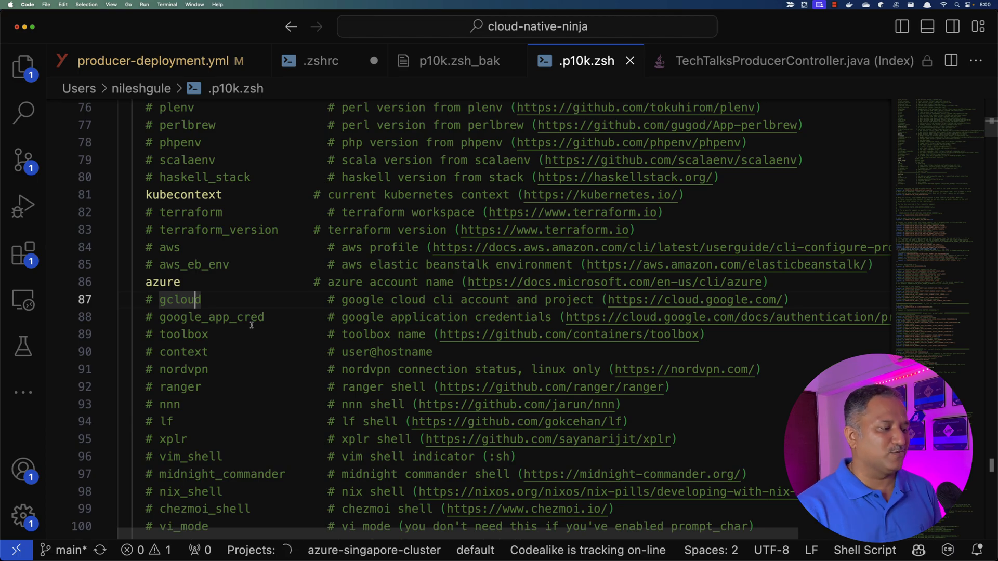
scroll(down, 3)
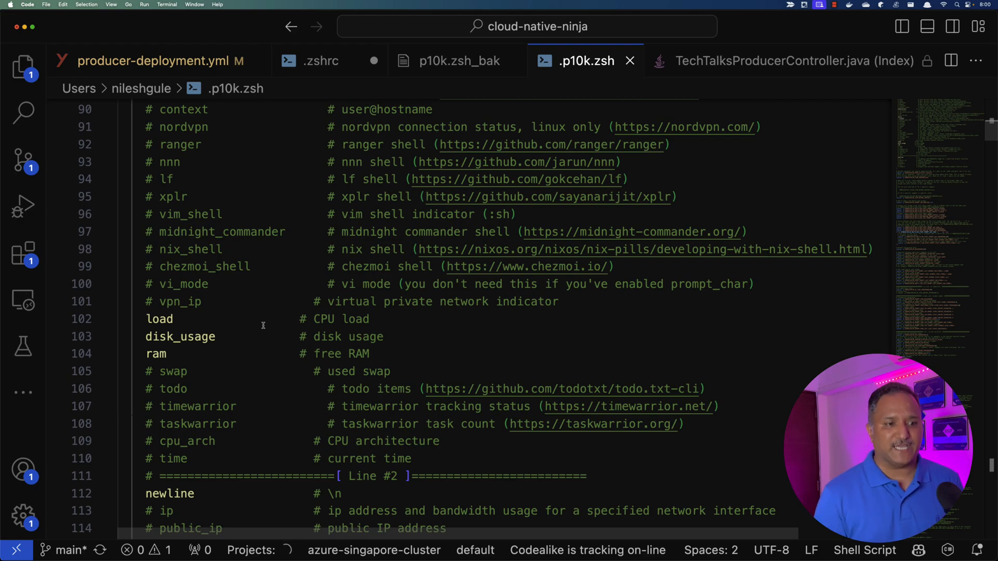
scroll(down, 3)
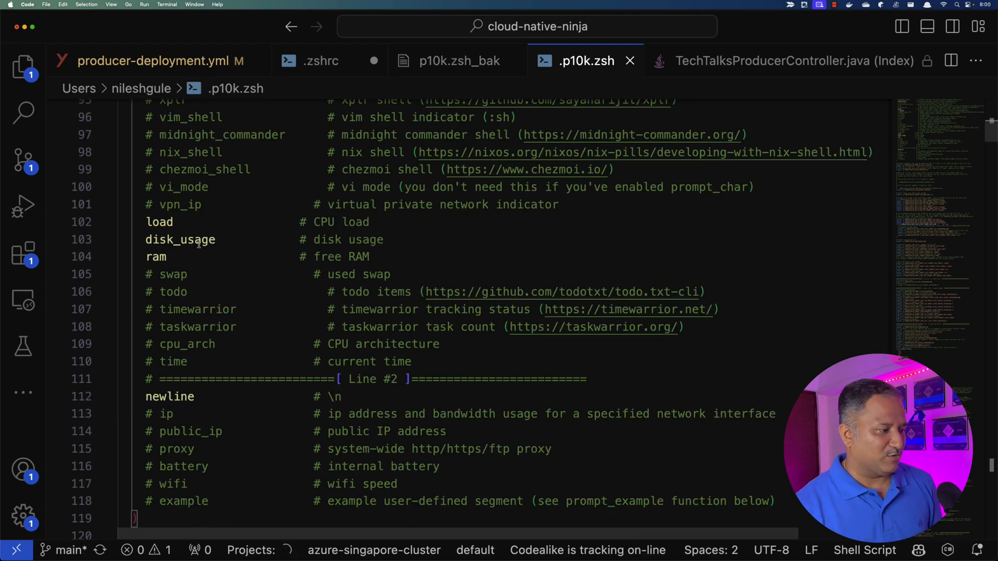
double_click(179, 240)
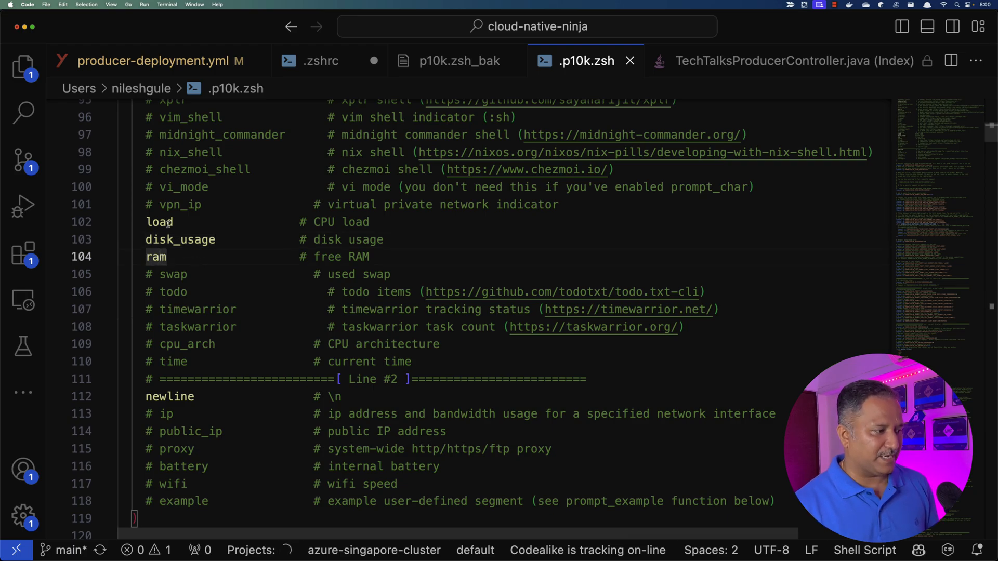
key(cmd+tab)
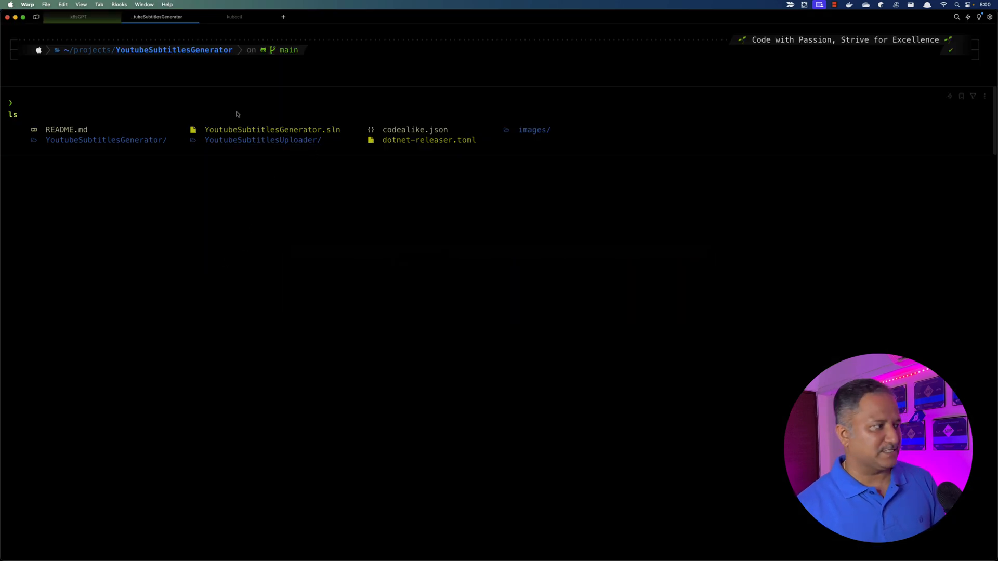
Step: Run source ~/.zshrc so the right prompt shows load, disk and RAM figures
text(source ~/.zshrc)
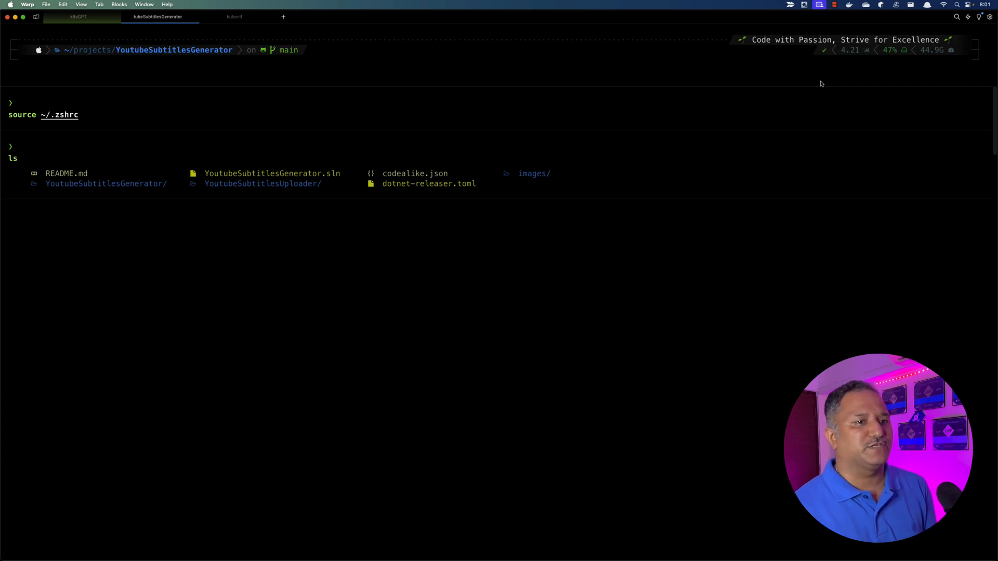
key(cmd+tab)
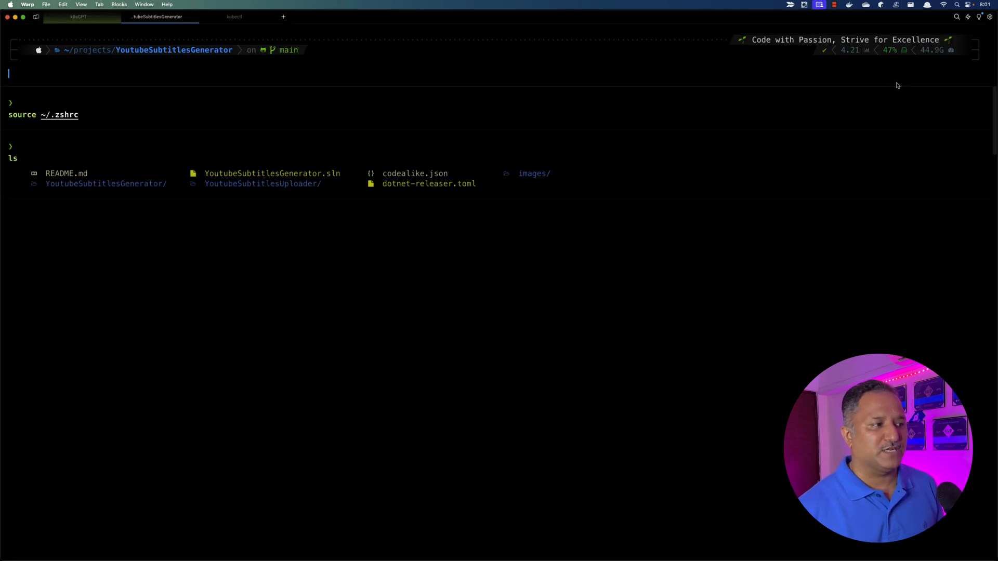
mouse_move(718, 135)
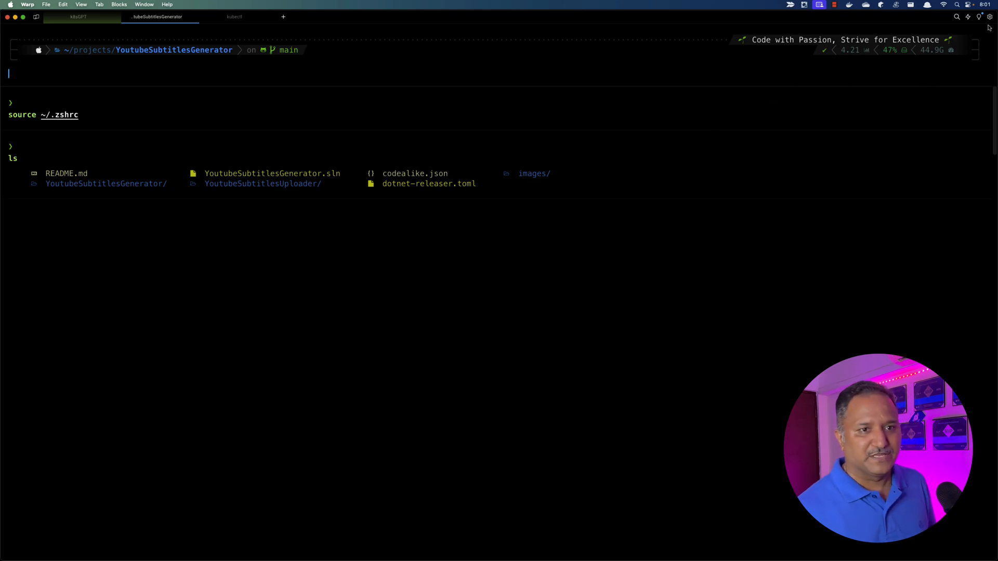
Step: Review the Appearance settings, scrolling through Prompt, Panes, Blocks, Text and Cursor sections
click(988, 16)
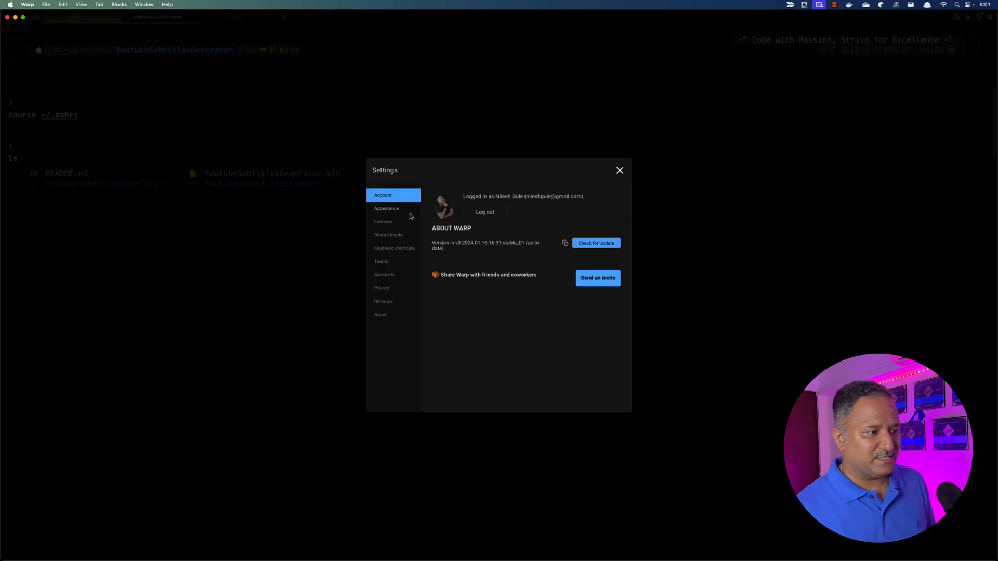
click(387, 208)
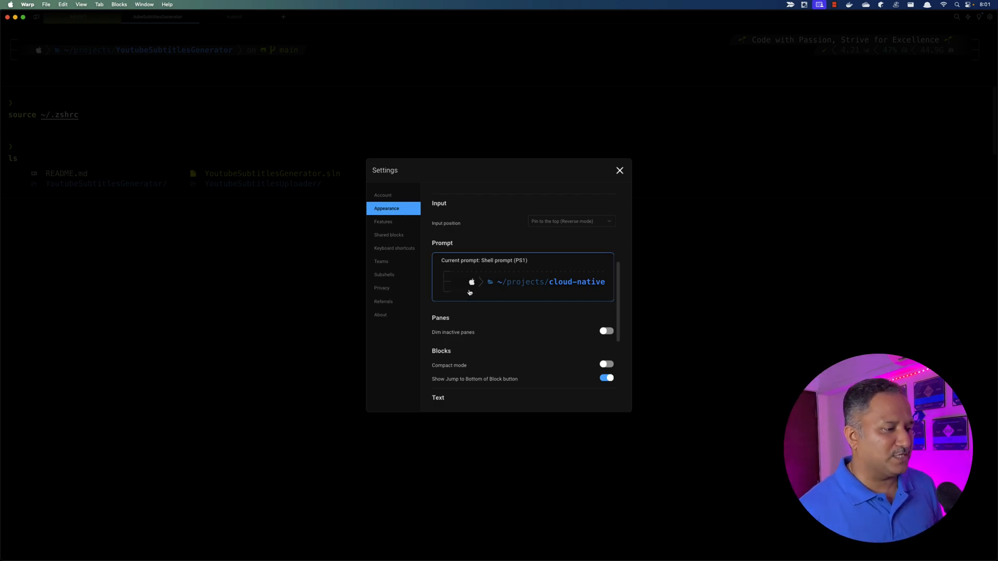
scroll(down, 3)
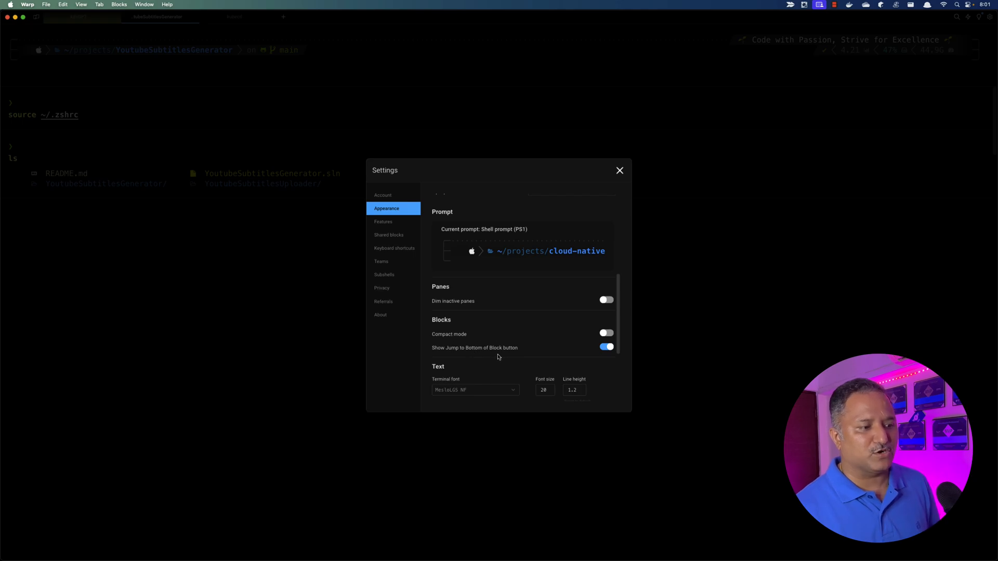
scroll(down, 3)
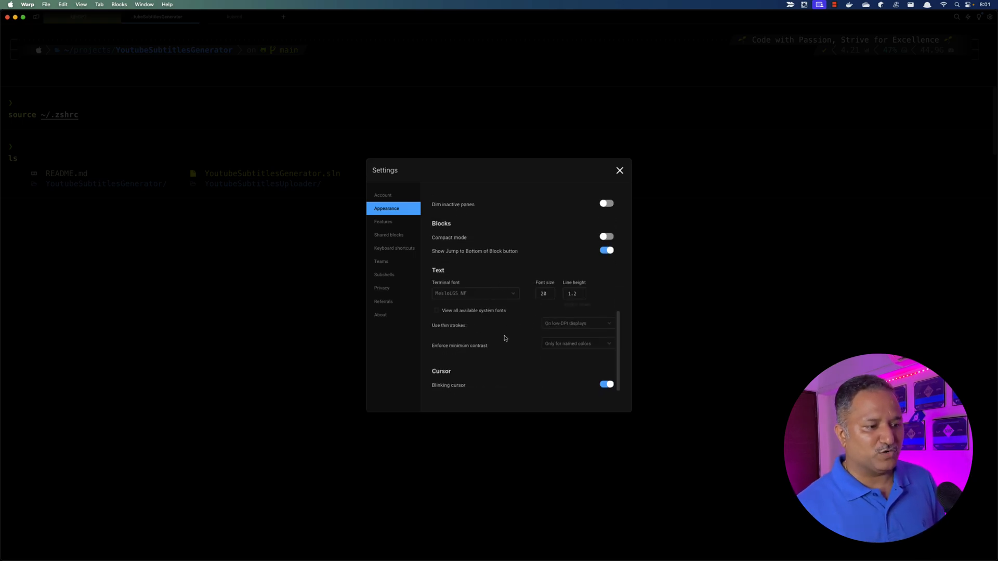
scroll(down, 3)
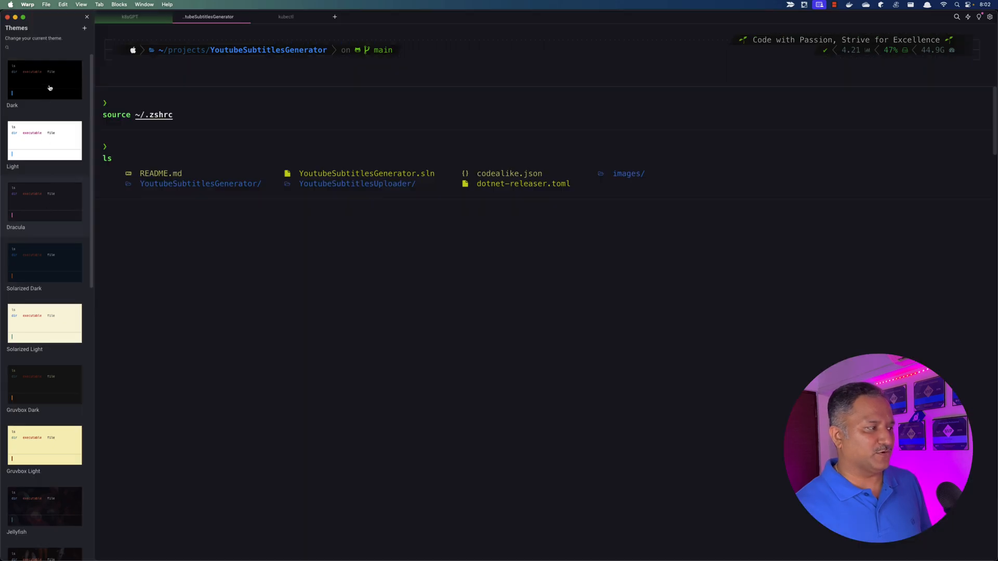
mouse_move(45, 179)
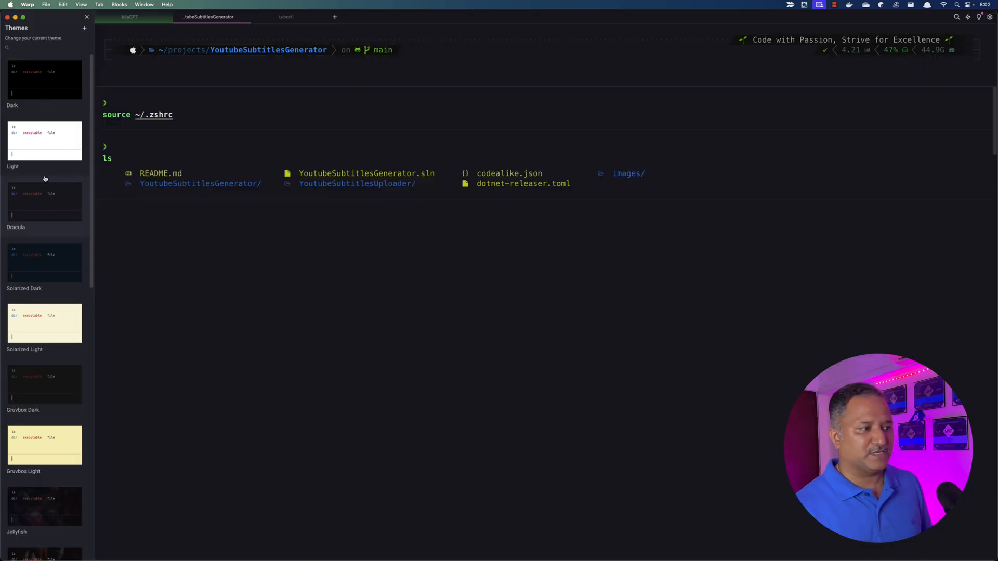
mouse_move(62, 325)
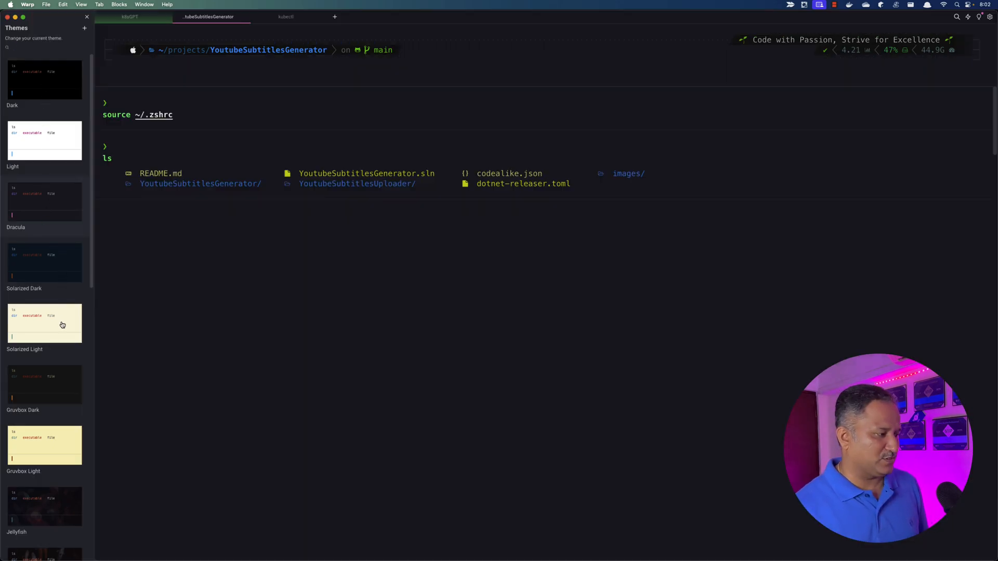
Step: Scroll the theme gallery thumbnails, previewing Jellyfish and other themes on the terminal
scroll(down, 3)
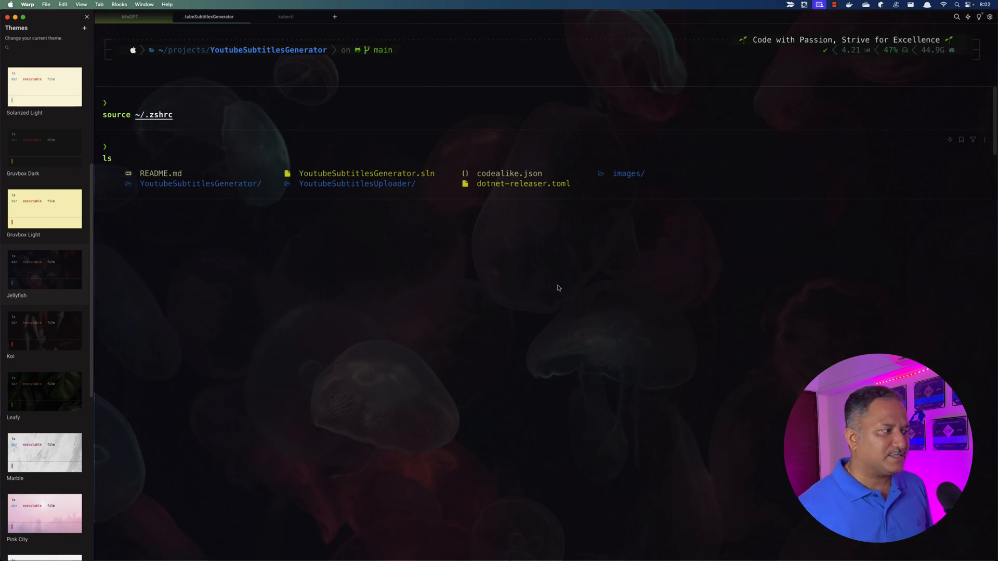
scroll(down, 3)
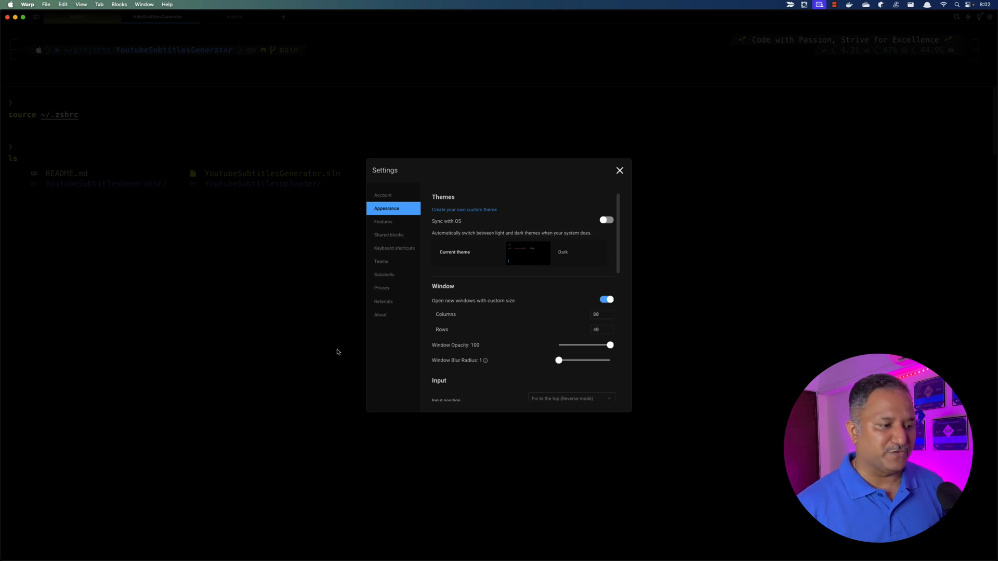
mouse_move(396, 243)
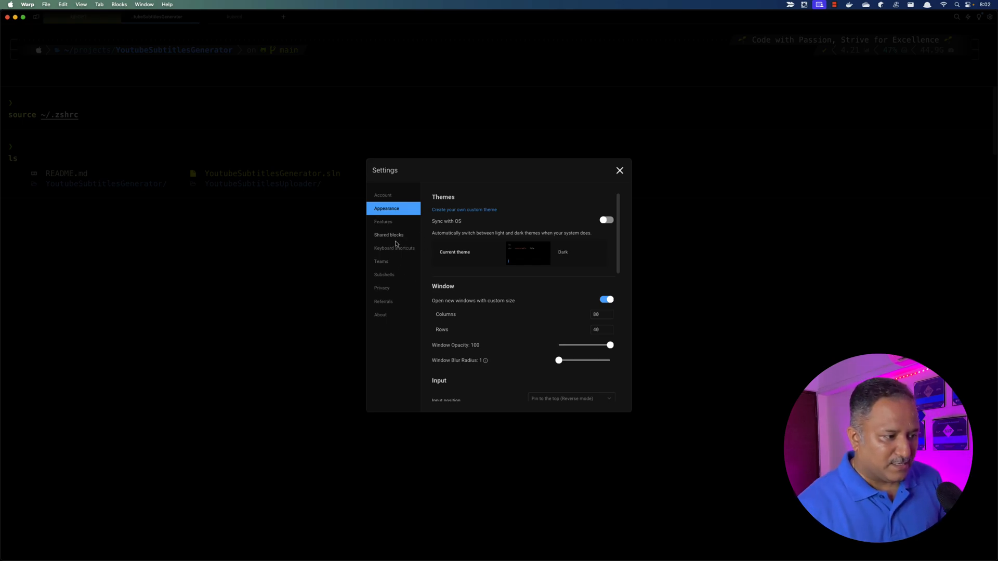
Step: Browse the Keyboard shortcuts command list, then close Settings to return to the terminal
click(394, 247)
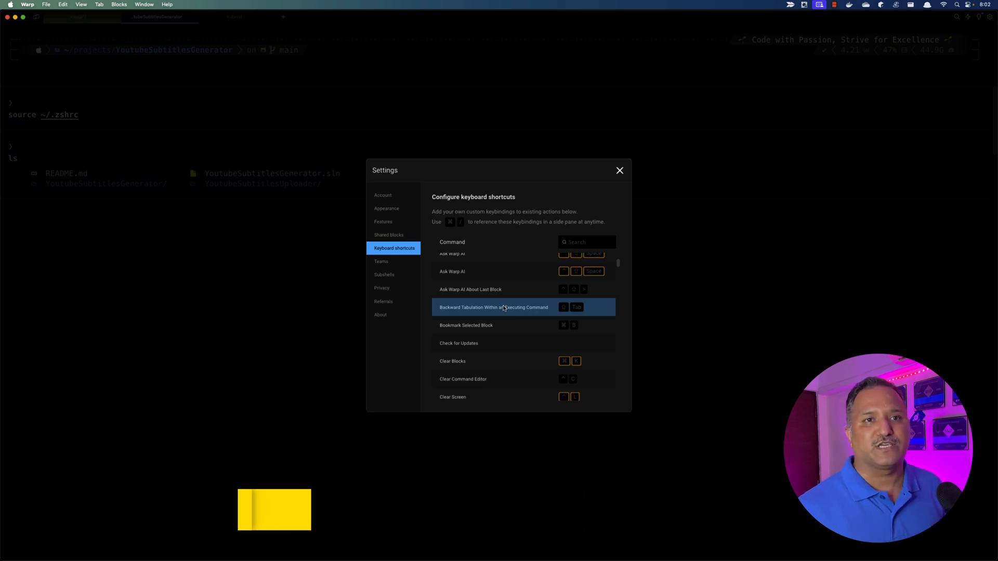
scroll(down, 3)
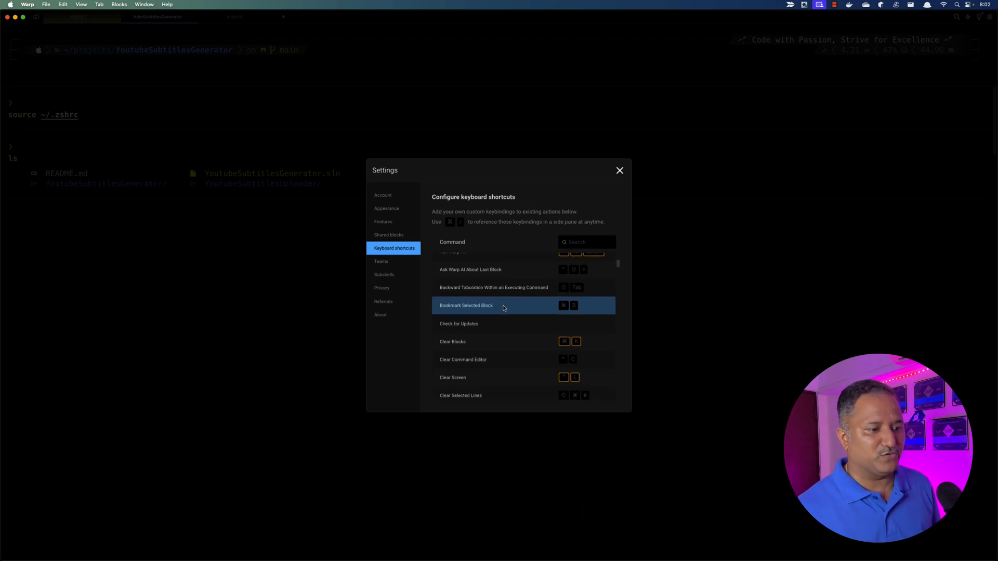
scroll(down, 3)
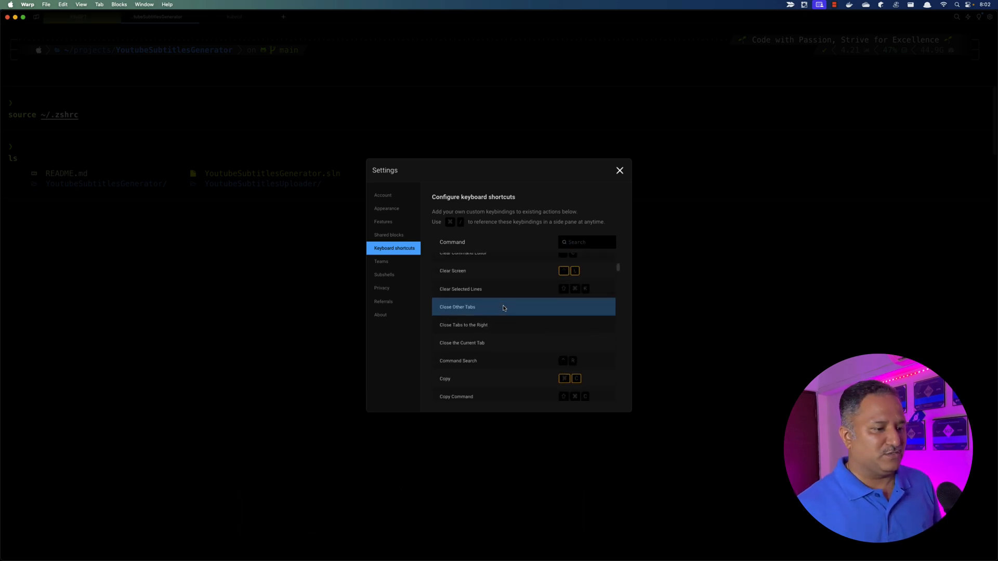
scroll(down, 3)
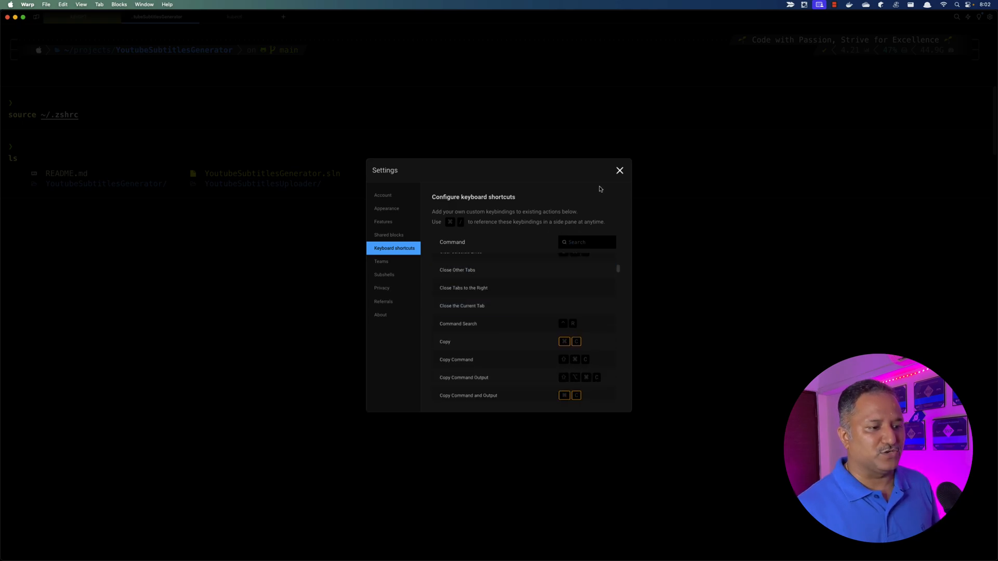
click(618, 169)
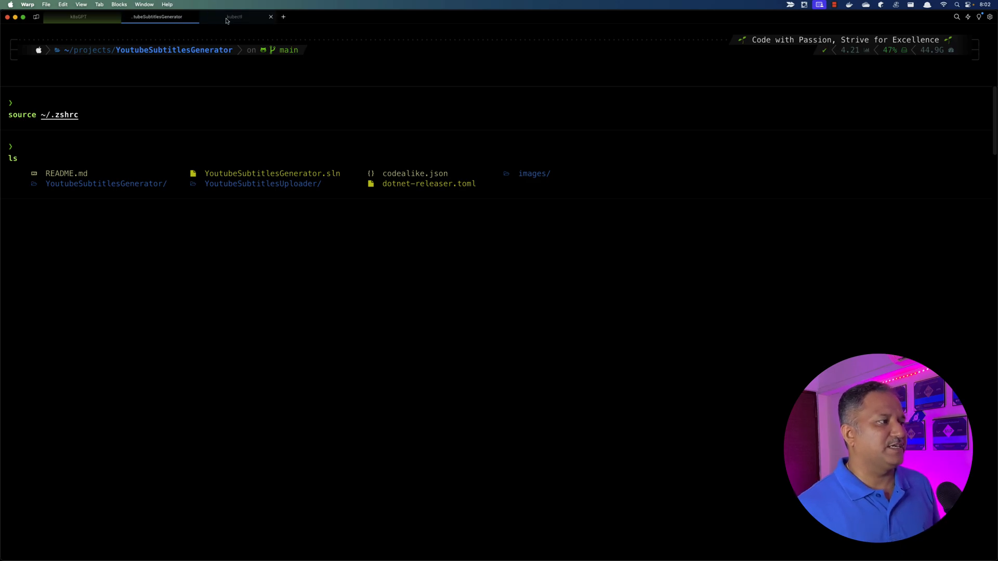
Step: Switch between the k8sGPT, YoutubeSubtitlesGenerator and kubectl tabs, ending back on k8sGPT
click(78, 15)
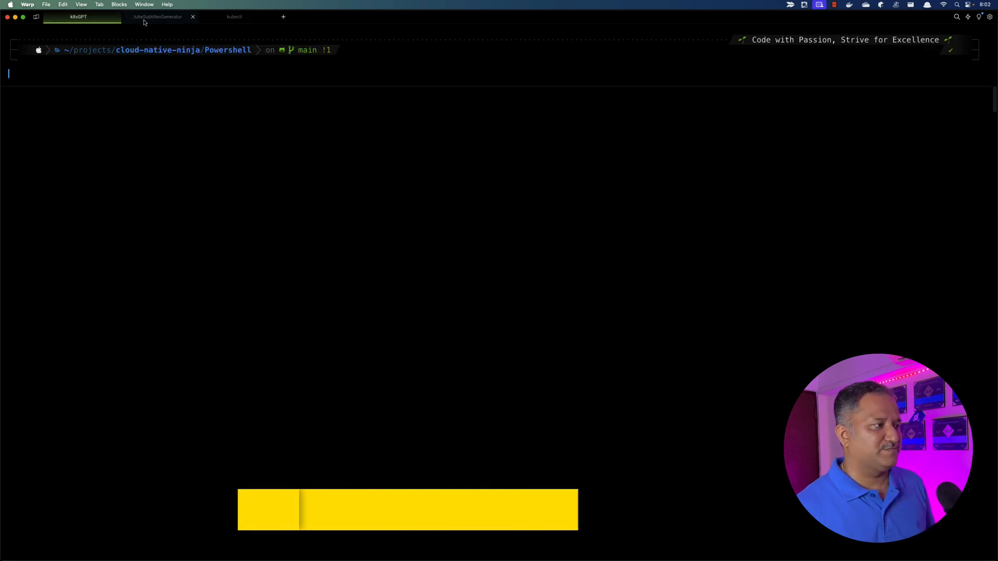
click(236, 16)
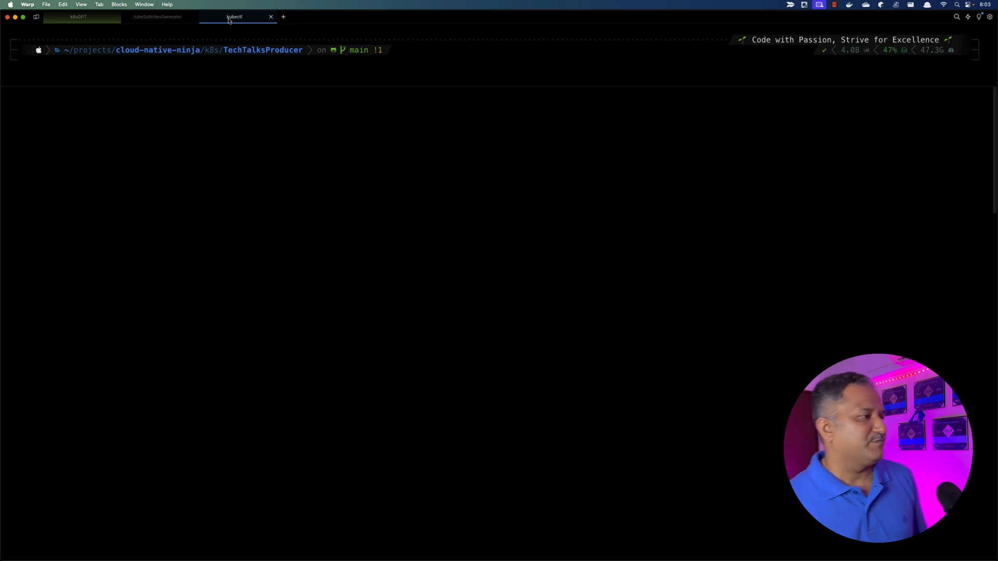
click(76, 17)
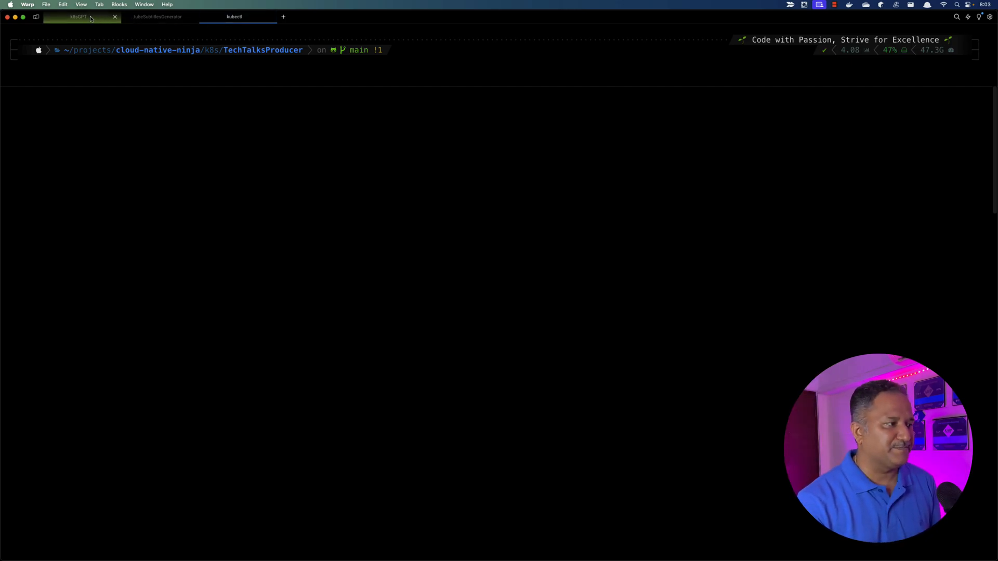
click(78, 17)
text(#)
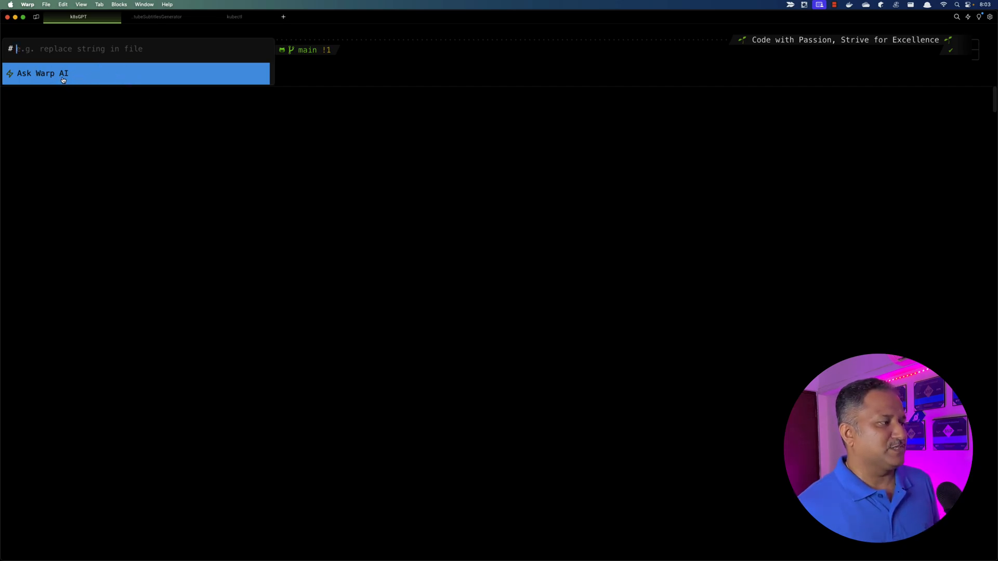
Step: Ask Warp AI for a command sorting files by creation time and insert its ls -lt answer
click(41, 73)
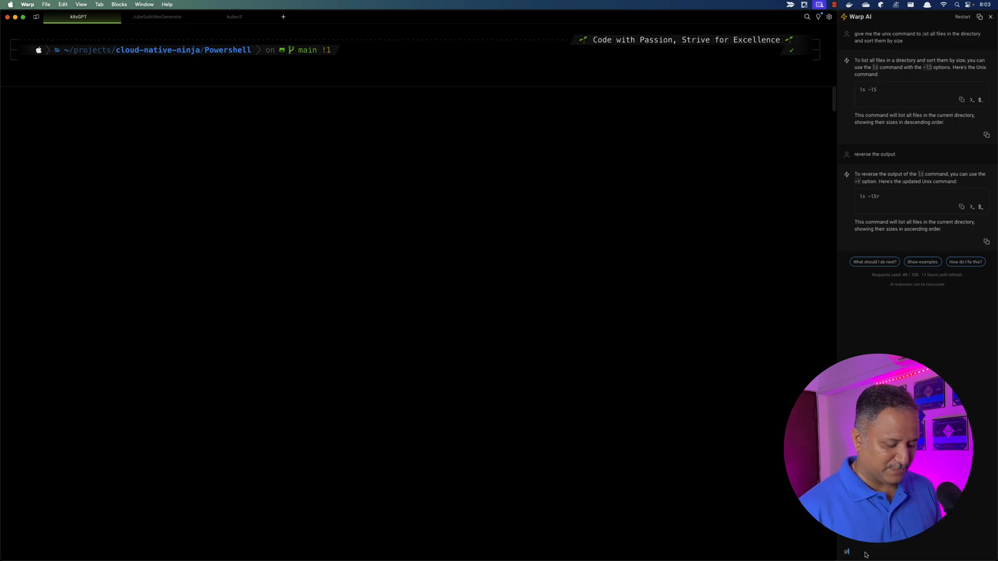
text(give me the command to sort files based on)
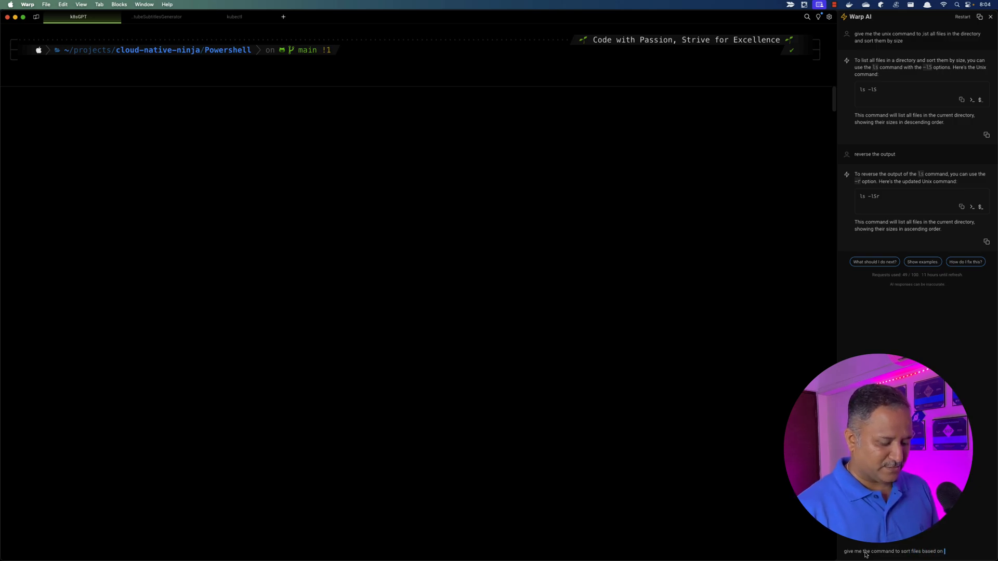
text(creat)
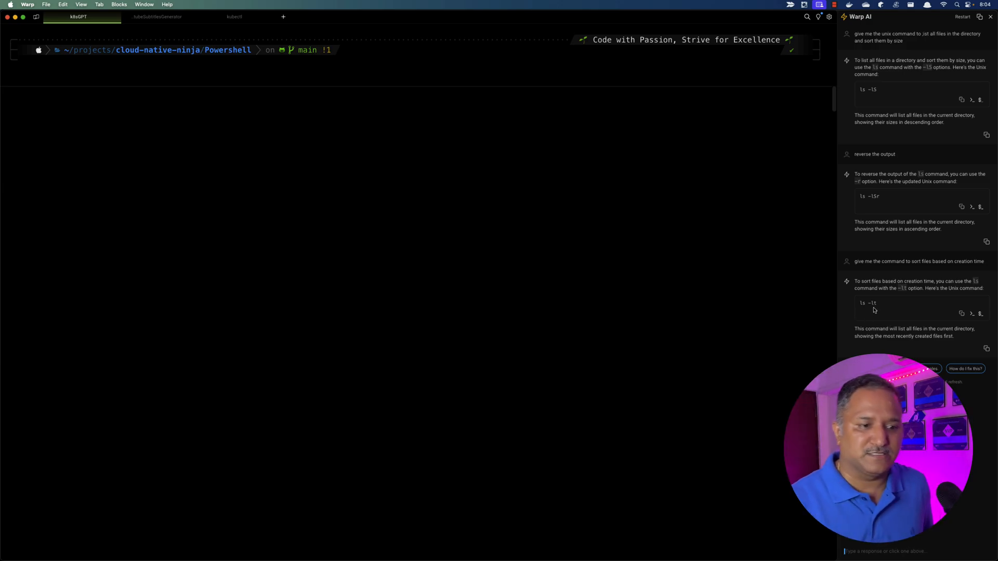
mouse_move(972, 314)
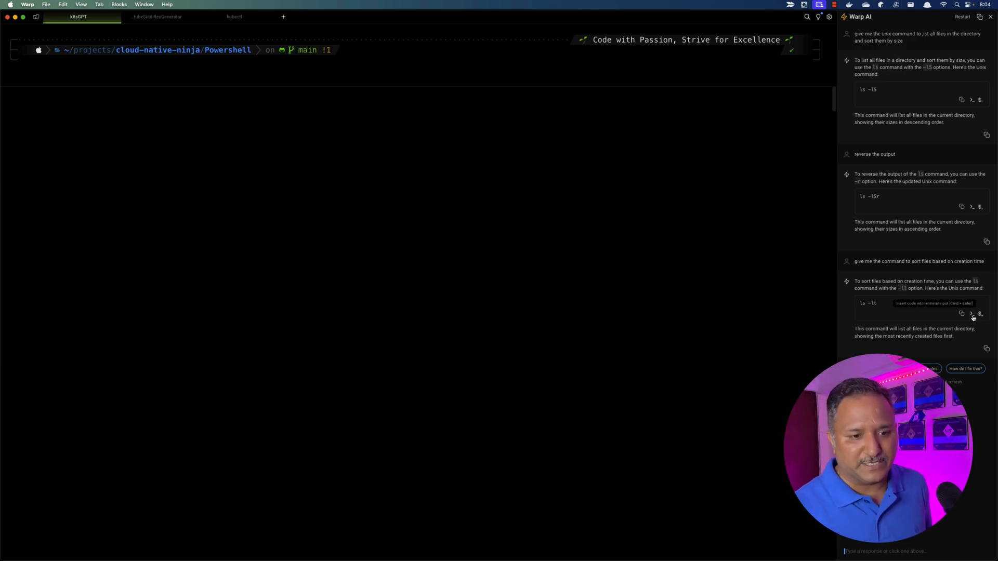
click(971, 312)
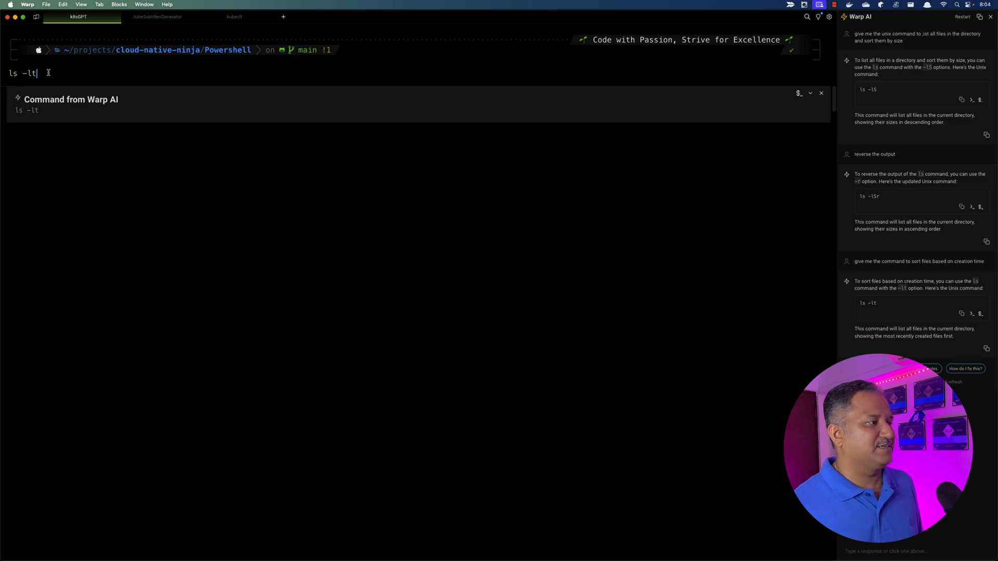
Step: Run ls -lt to list the Powershell scripts newest first, then begin typing ls -lt again
key(Enter)
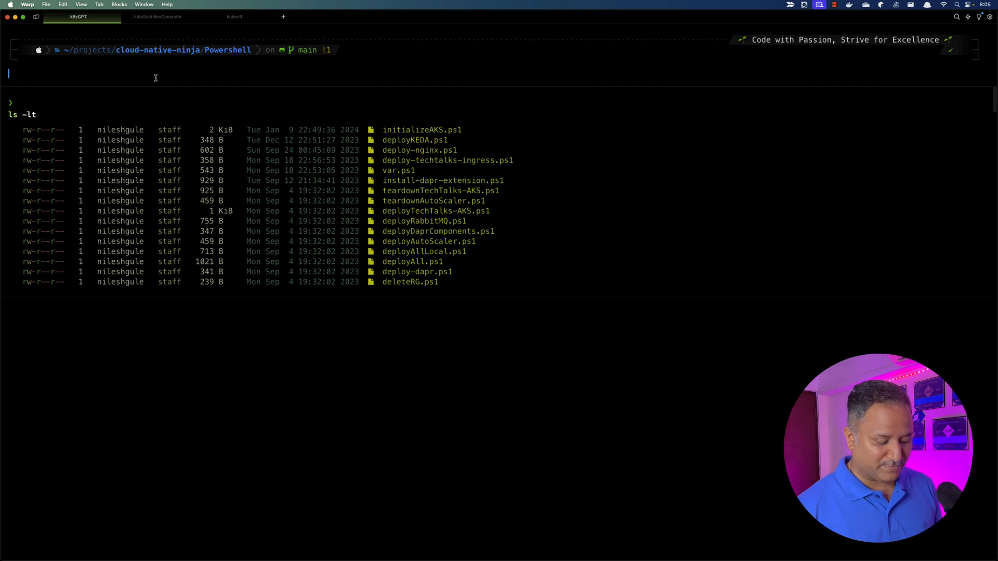
text(gitt)
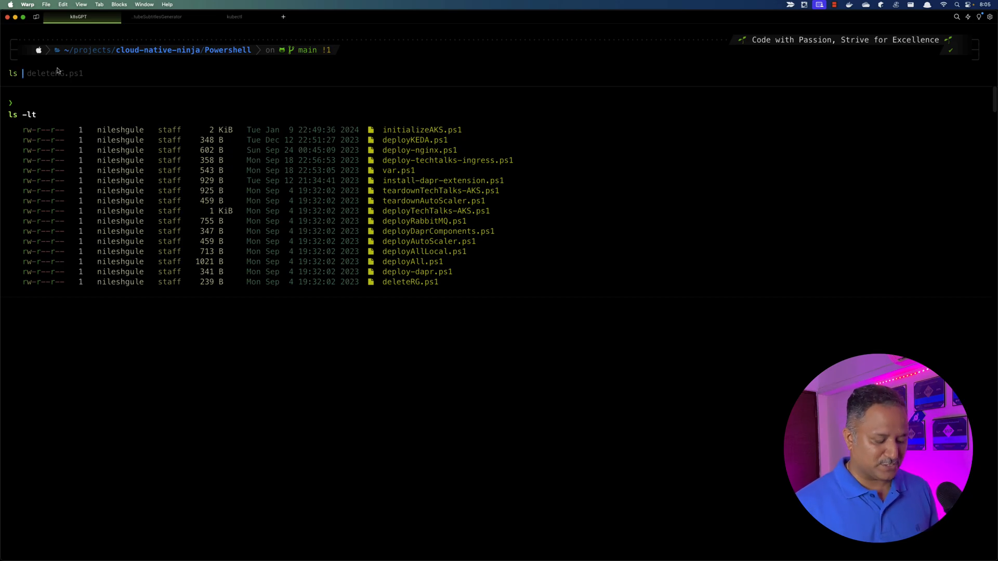
text(-lt)
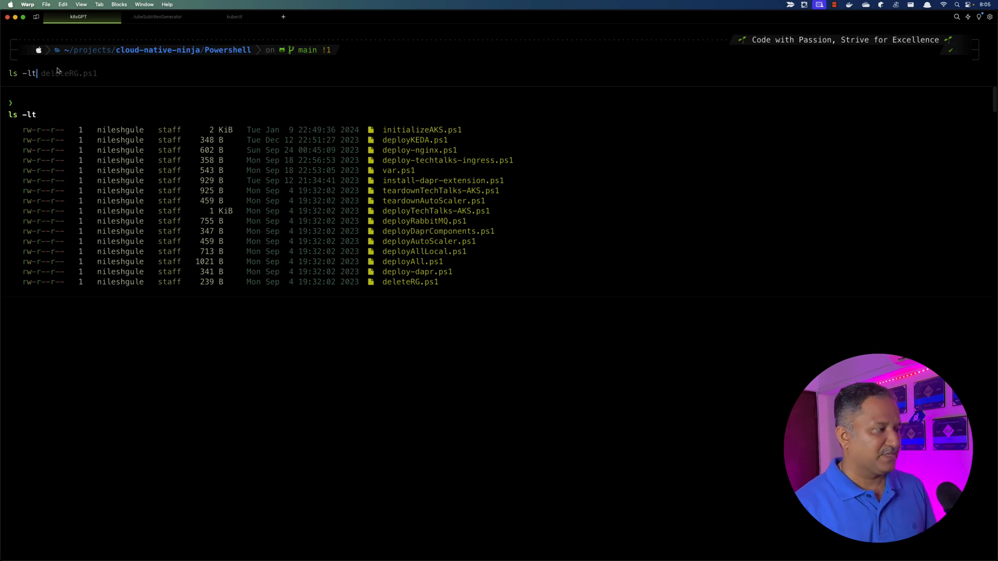